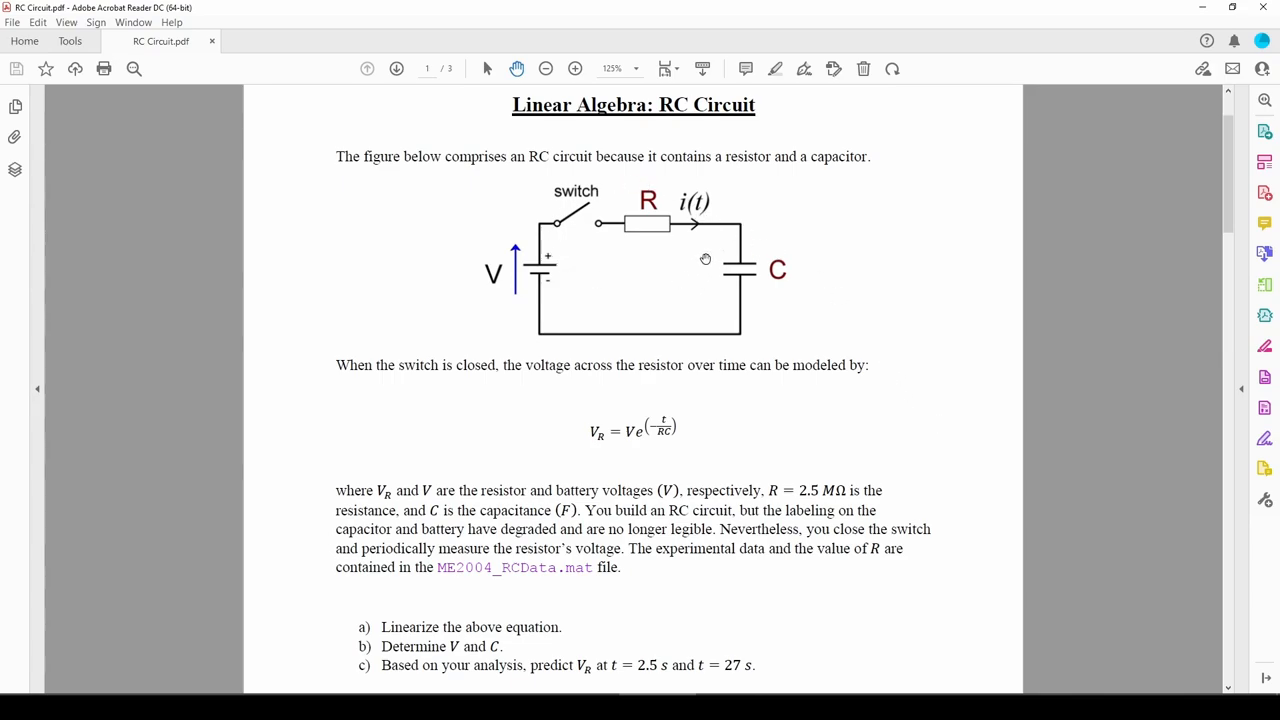
{"action": "mouse_move", "coordinate": [588, 450]}
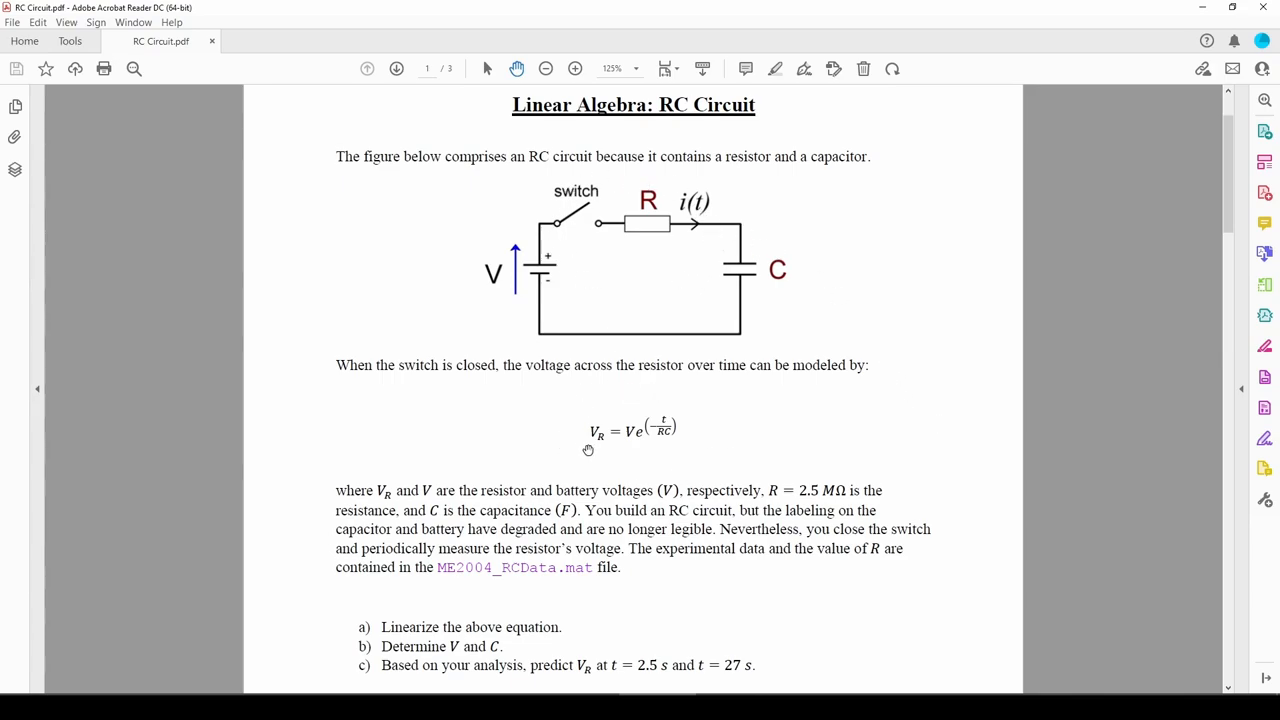
{"action": "mouse_move", "coordinate": [813, 477]}
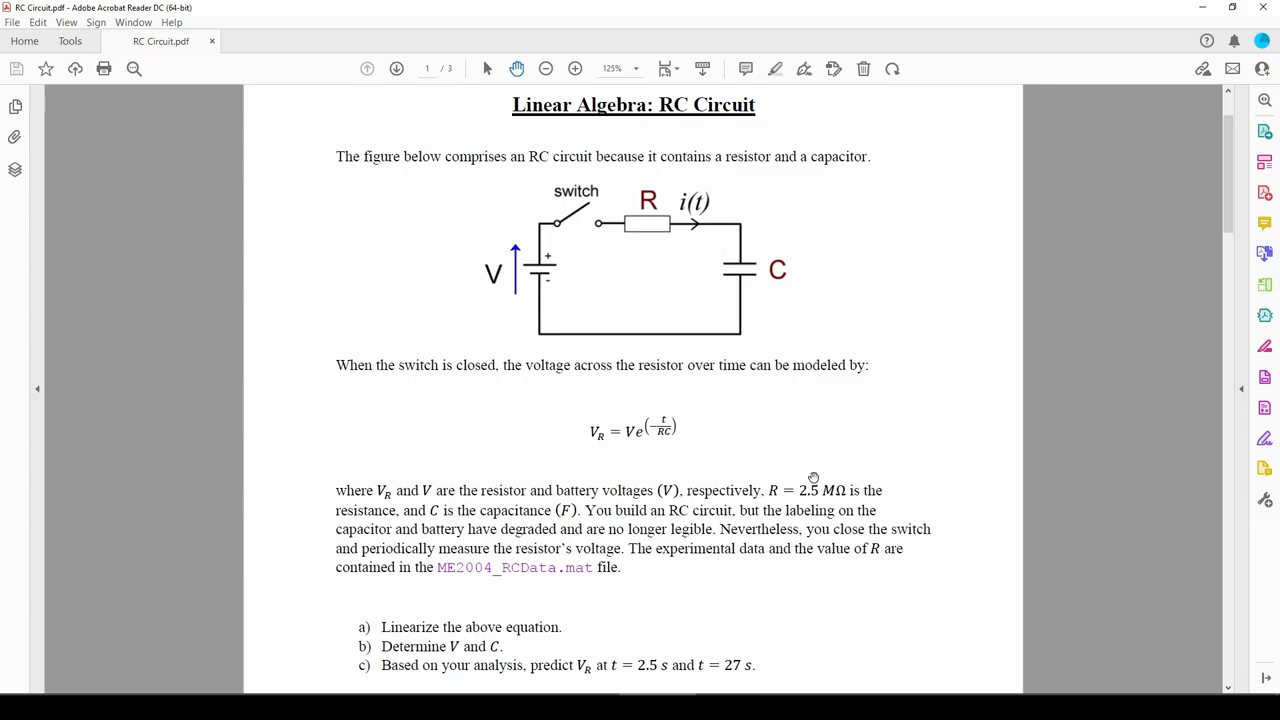
{"action": "mouse_move", "coordinate": [818, 467]}
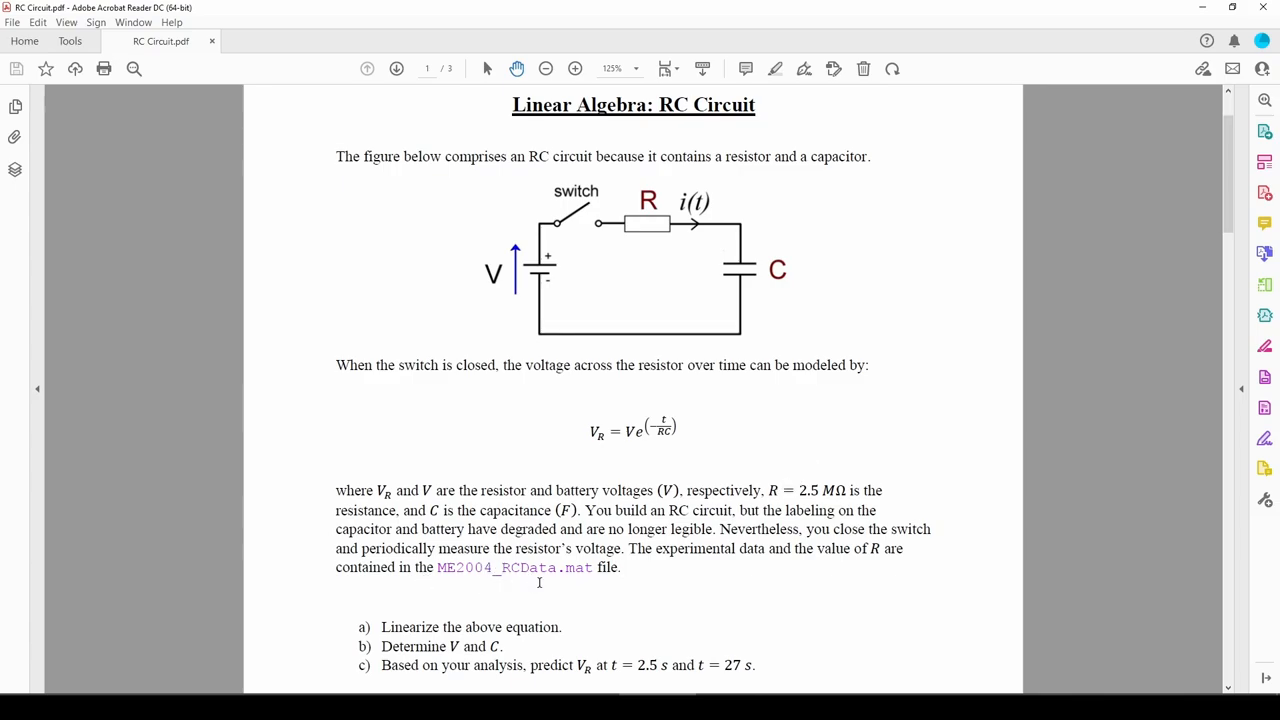
{"action": "mouse_move", "coordinate": [763, 276]}
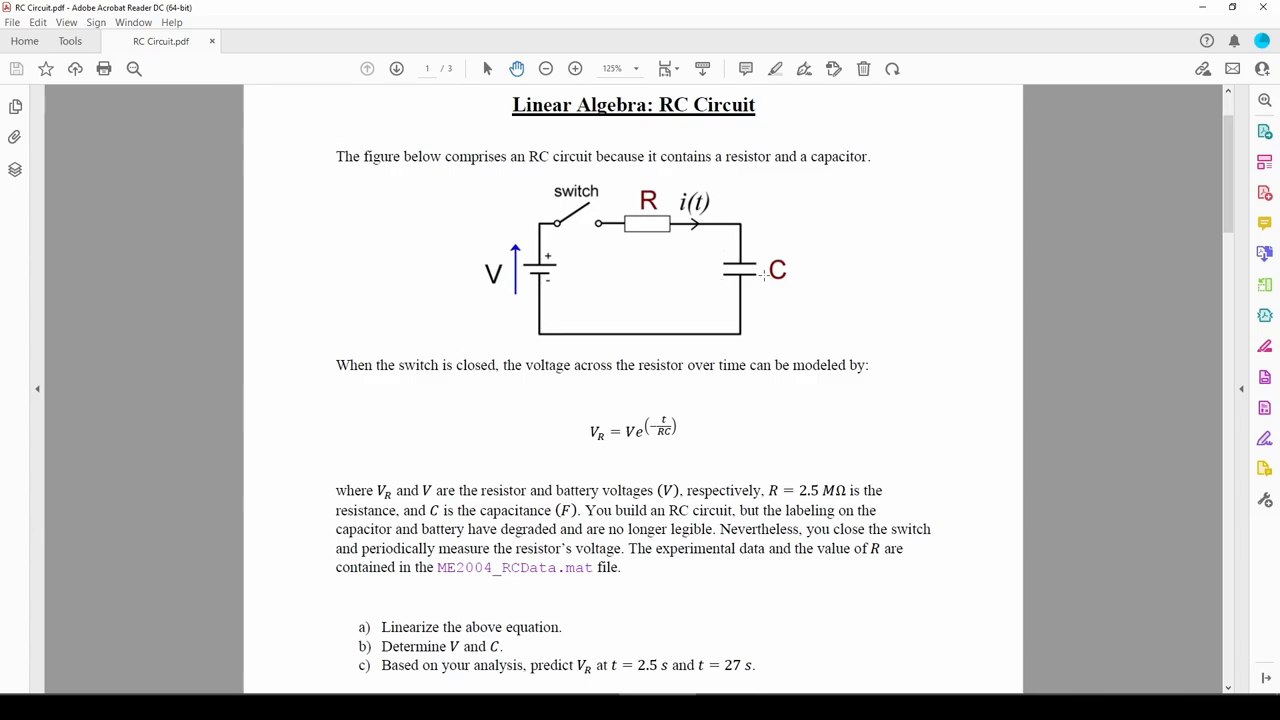
{"action": "mouse_move", "coordinate": [840, 314]}
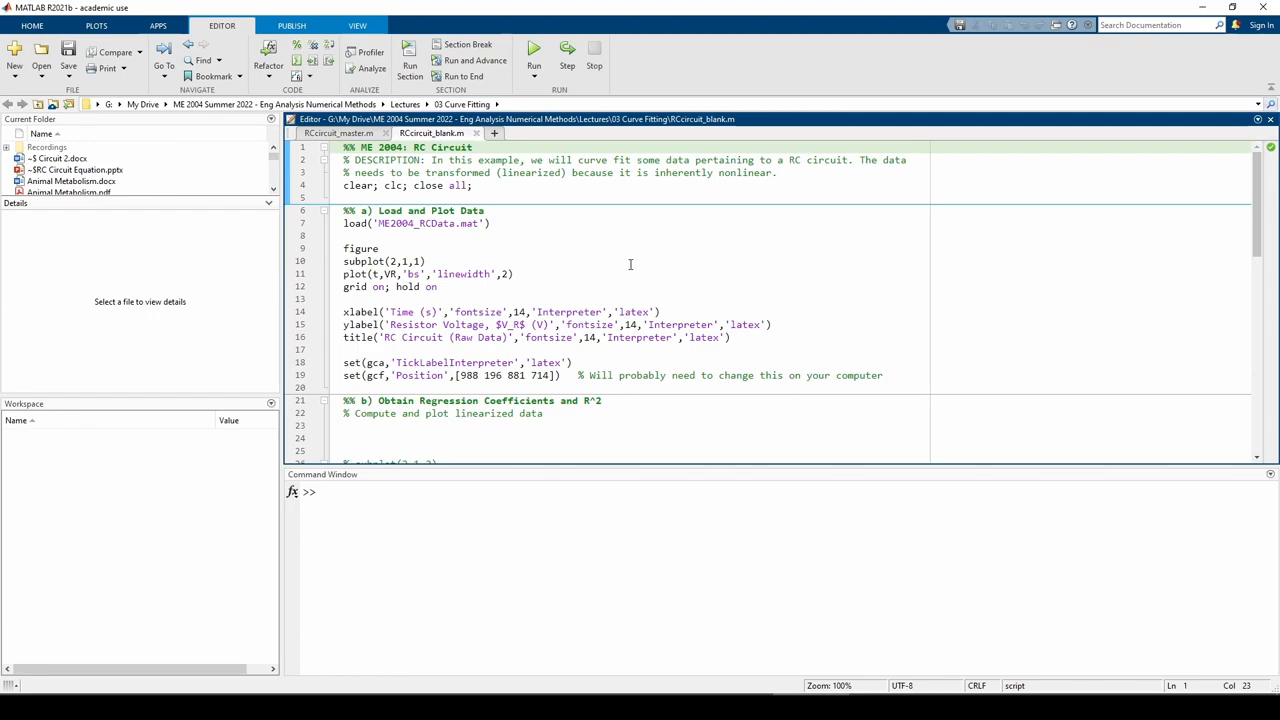
Step: Run RCcircuit_blank.m to load R, t, VR and show the raw voltage decay plot
{"action": "left_click", "coordinate": [533, 47]}
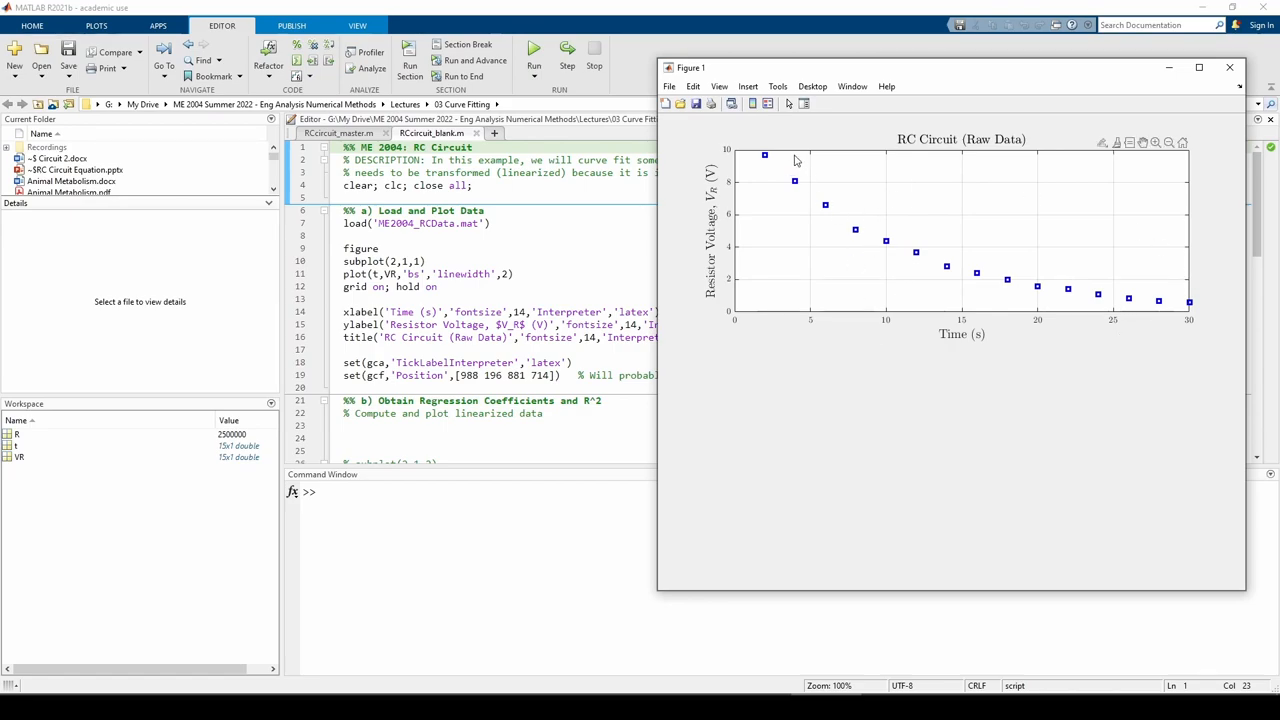
{"action": "mouse_move", "coordinate": [1135, 390]}
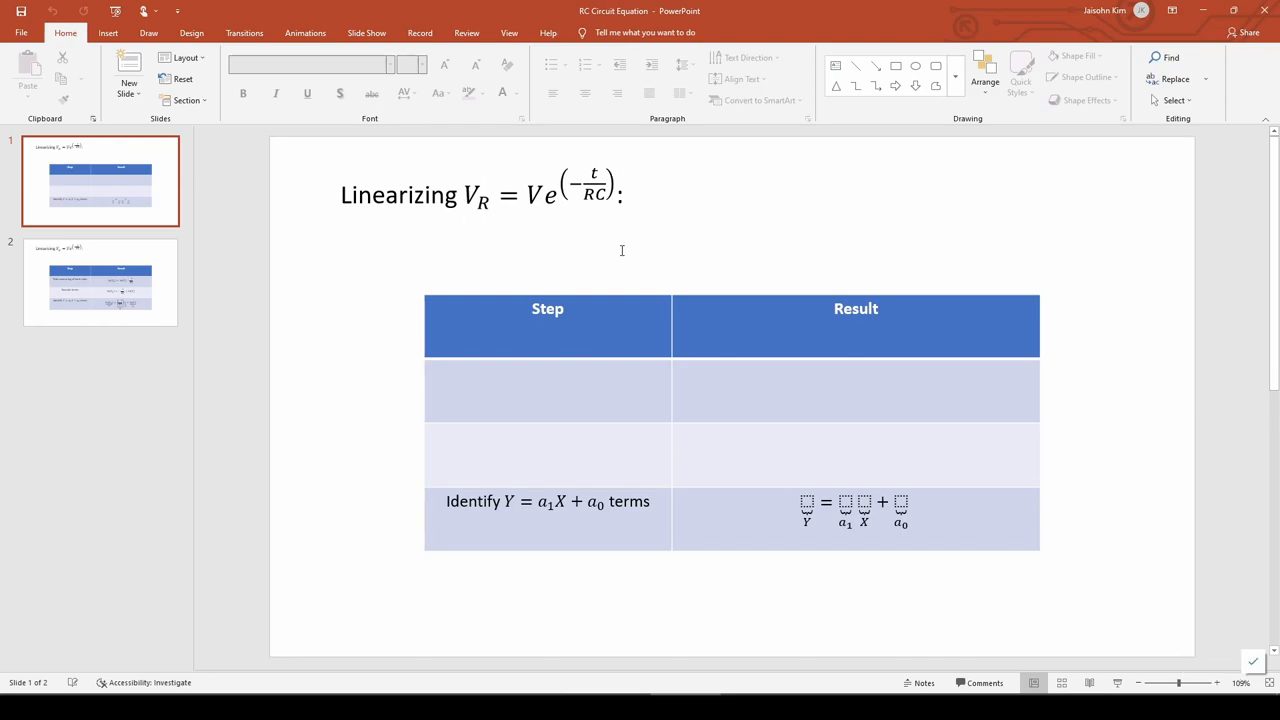
Step: Enter the natural-log and 'Reorder terms' steps with result −t/RC + ln(V) in the table
{"action": "type", "text": "Take natural log of both sides"}
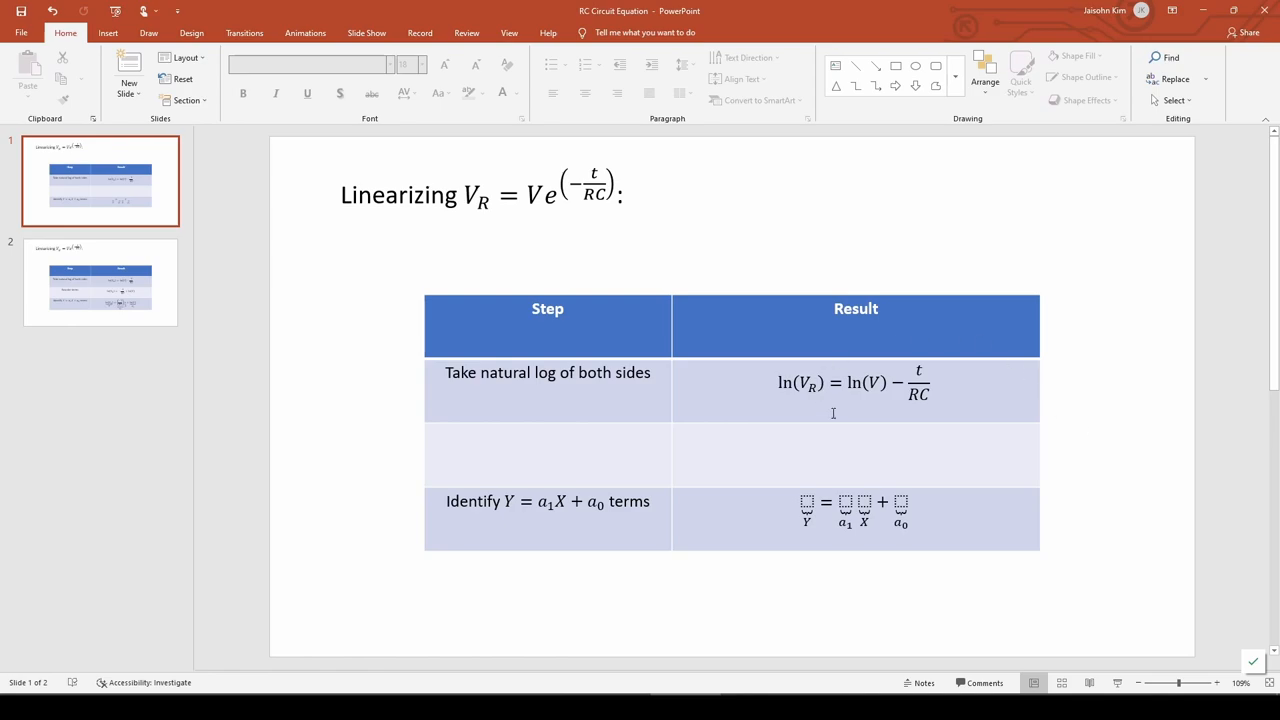
{"action": "mouse_move", "coordinate": [963, 418]}
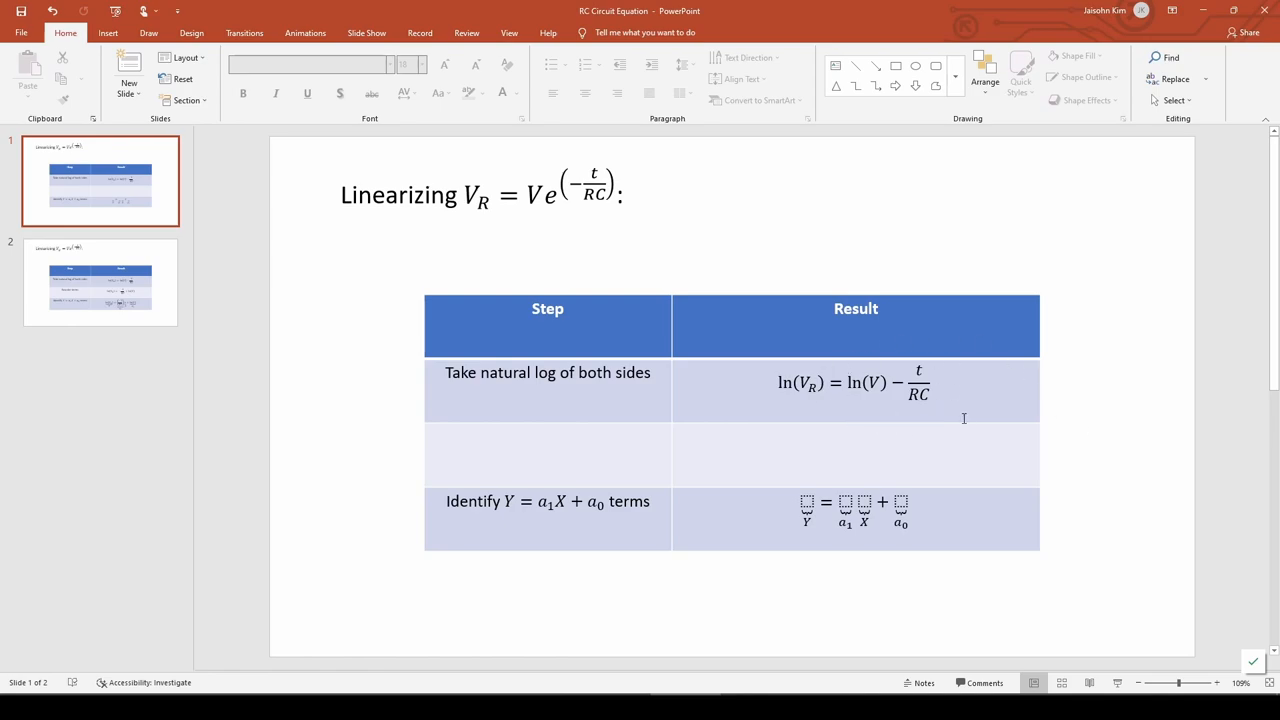
{"action": "left_click", "coordinate": [547, 455]}
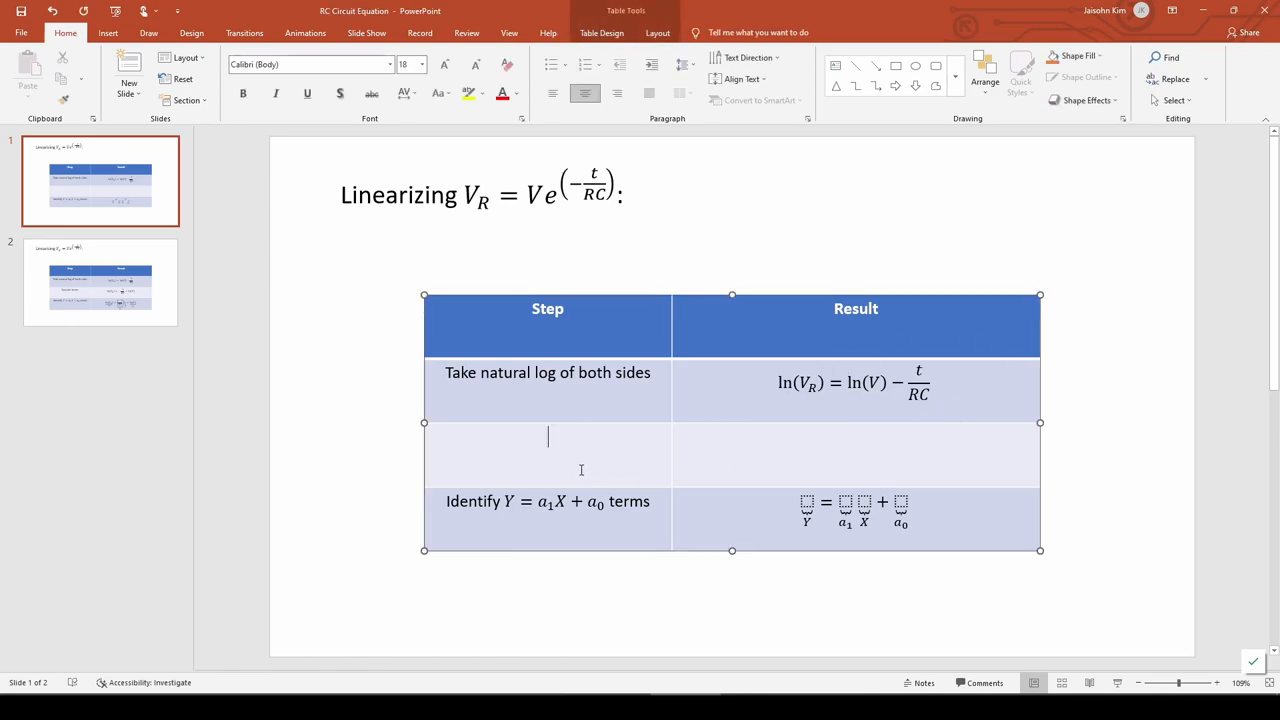
{"action": "type", "text": "Reorder terms"}
{"action": "left_click", "coordinate": [856, 455]}
{"action": "type", "text": "ln(V_R) = −t/"}
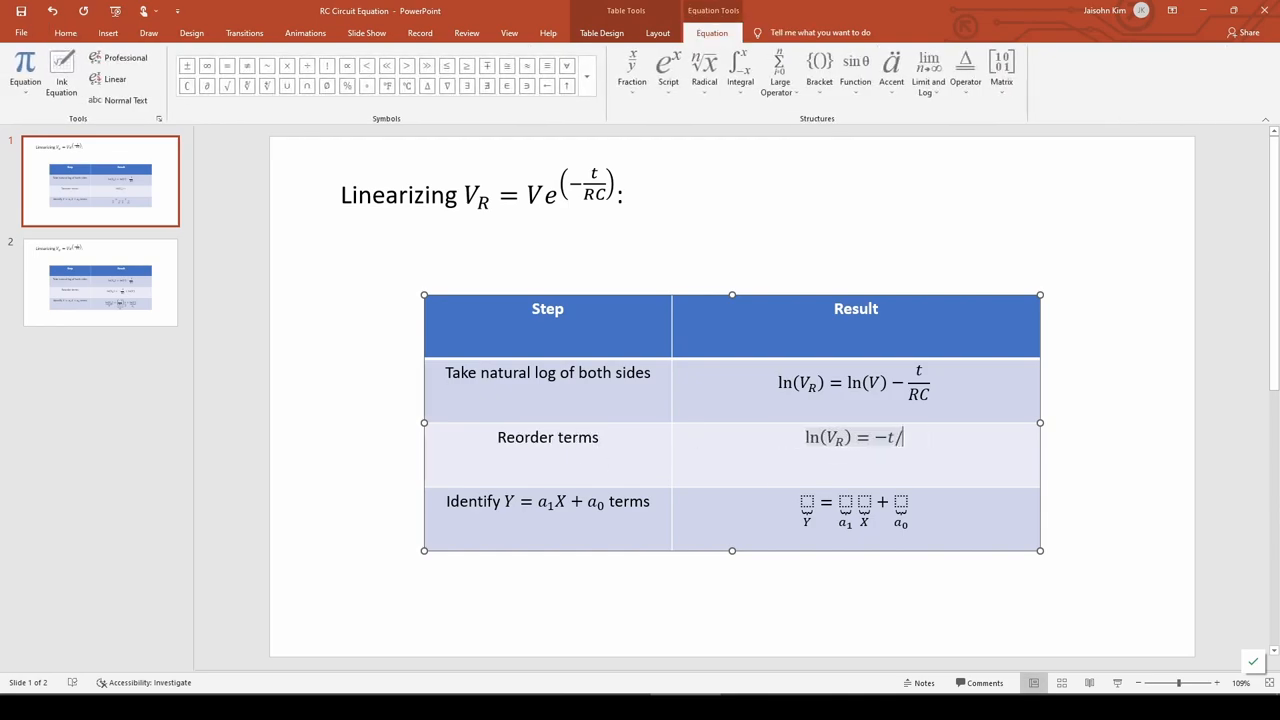
{"action": "type", "text": "RC + ln(V)"}
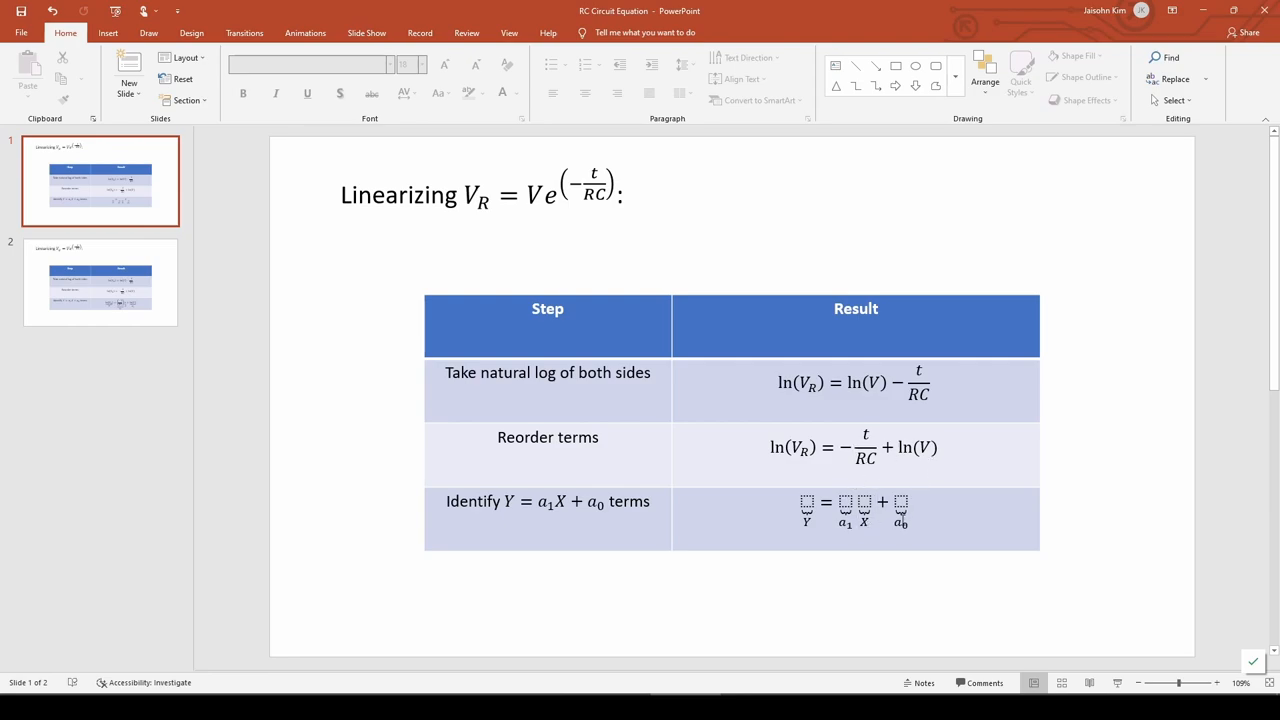
Step: Identify ln(V_R), −1/RC, t, ln(V) as Y, a1, X, a0 in the table
{"action": "left_click", "coordinate": [730, 420]}
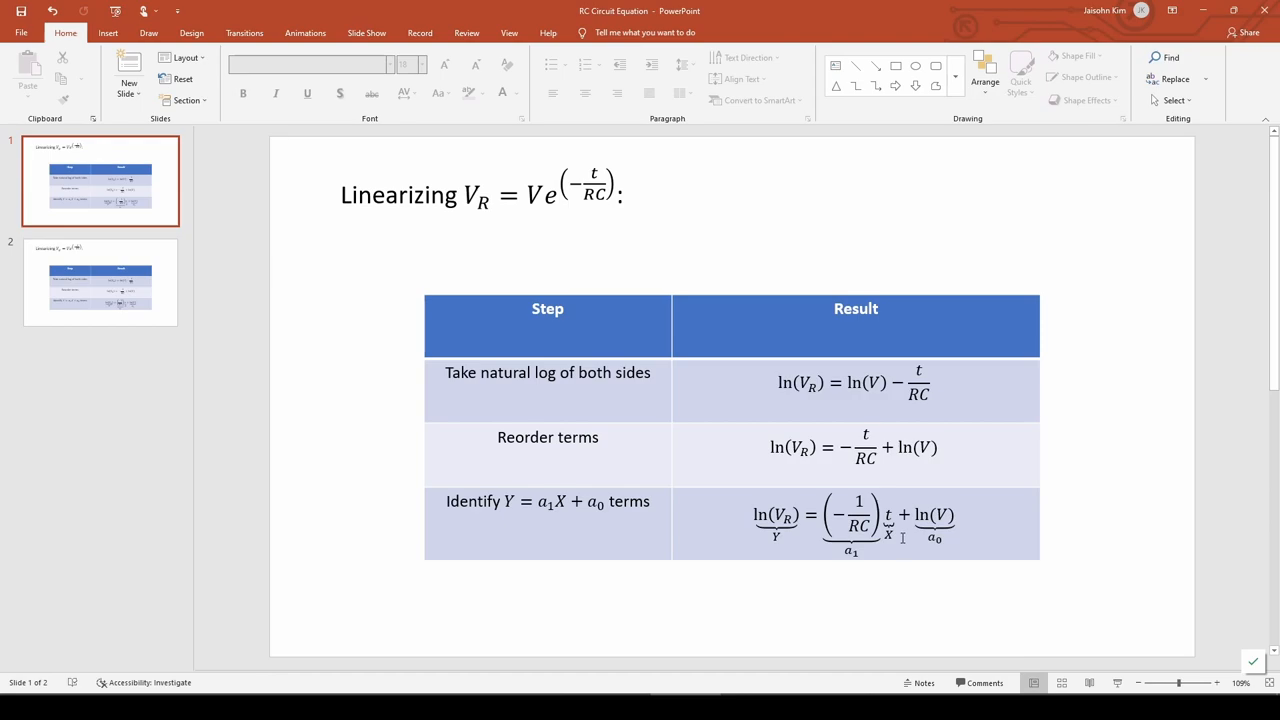
{"action": "mouse_move", "coordinate": [760, 566]}
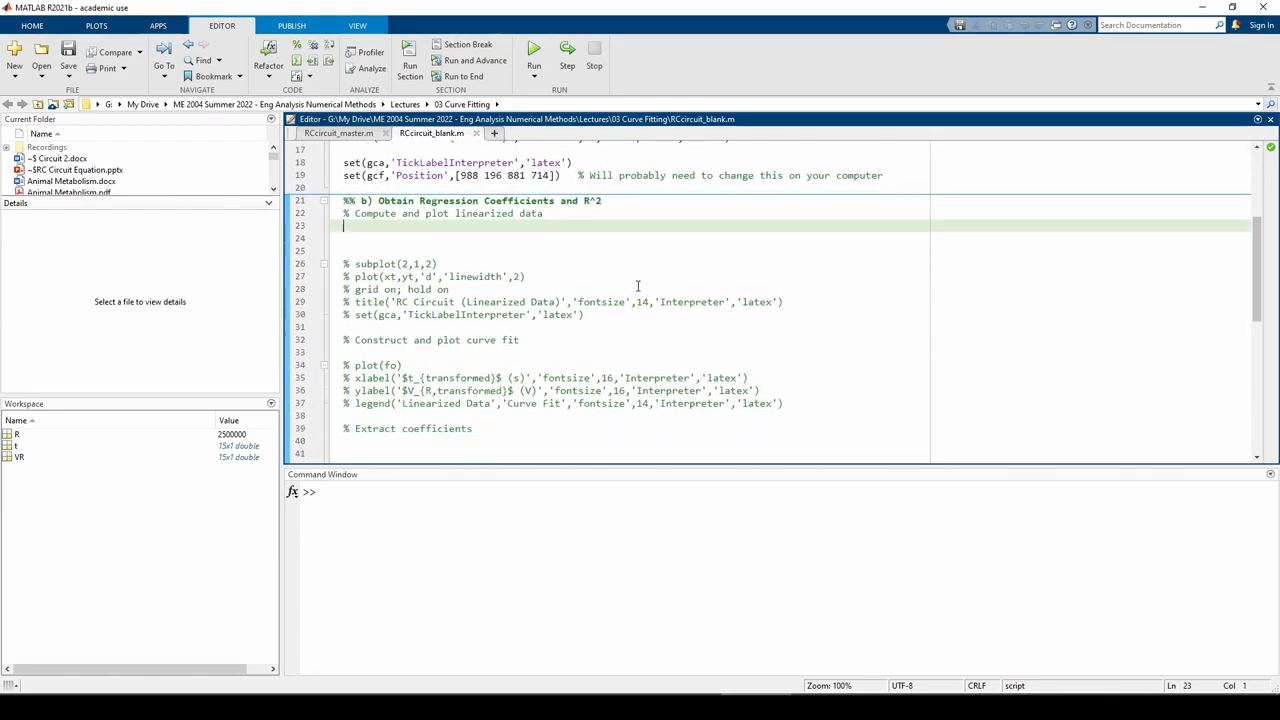
Step: Define xt = t and yt = log(VR) and run to plot the linearized data
{"action": "type", "text": "xt = t;"}
{"action": "left_click", "coordinate": [635, 238]}
{"action": "type", "text": "yt = log(VR);"}
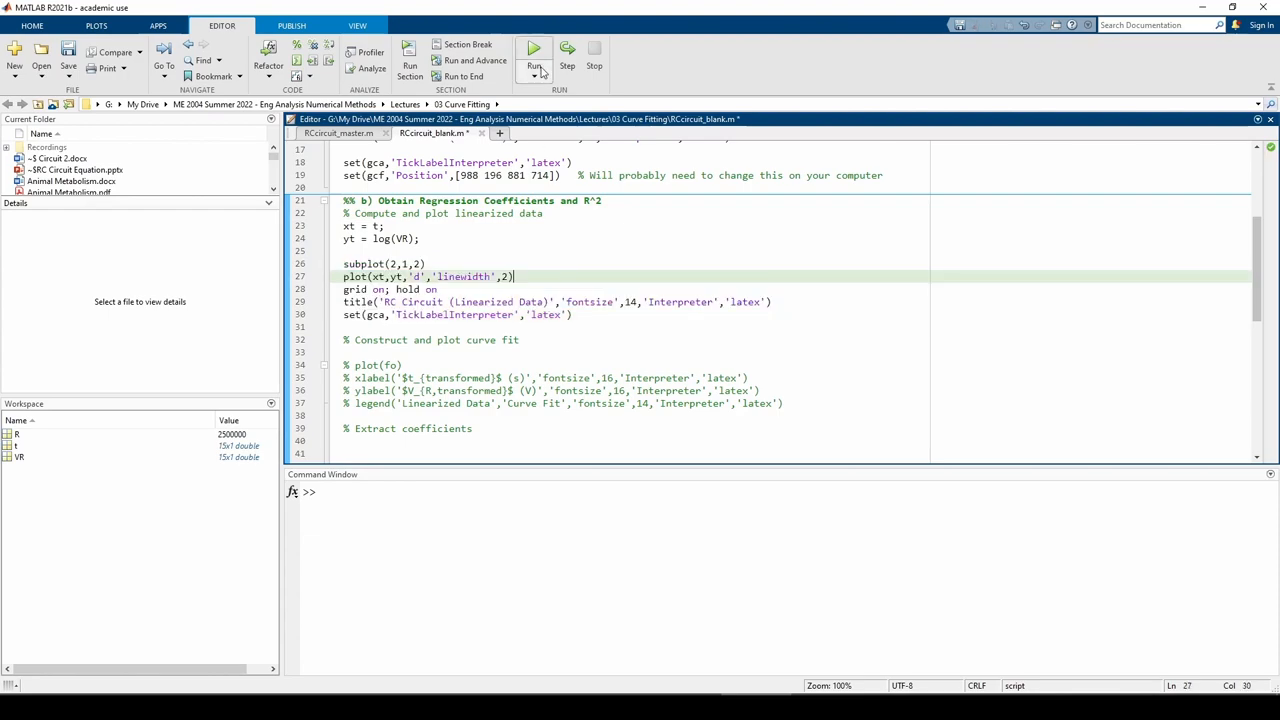
{"action": "left_click", "coordinate": [533, 47]}
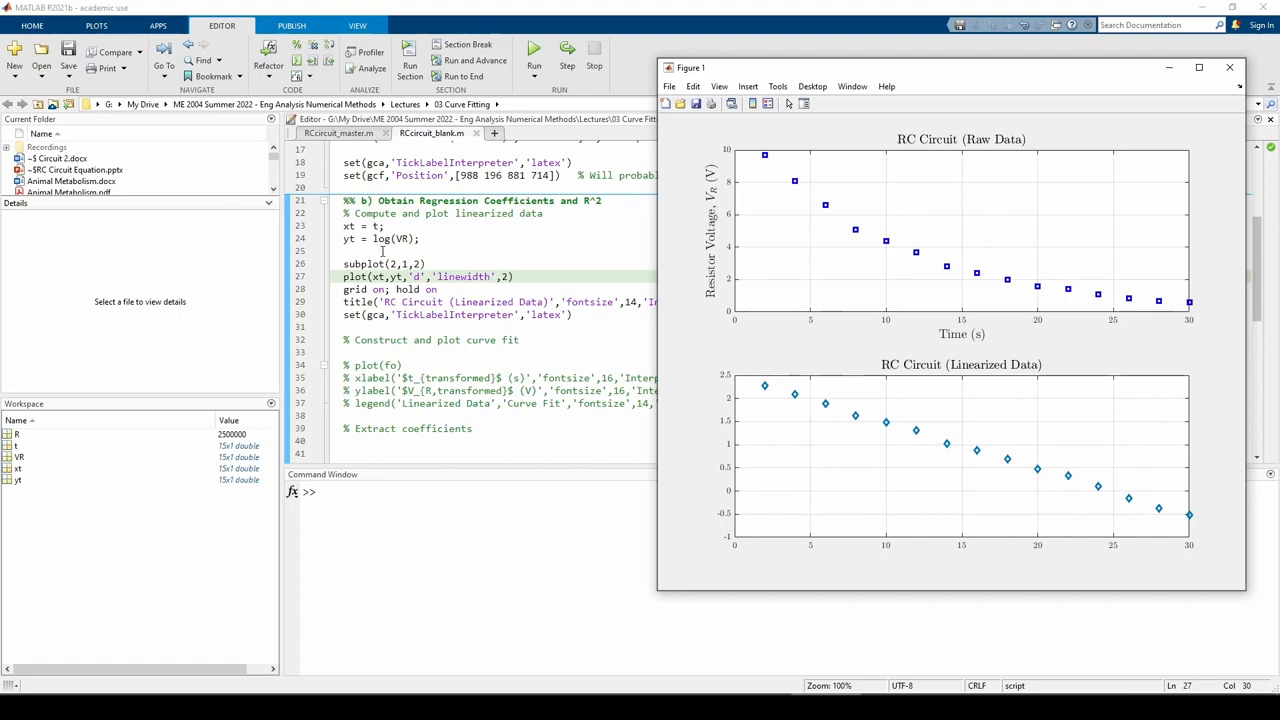
{"action": "mouse_move", "coordinate": [724, 531]}
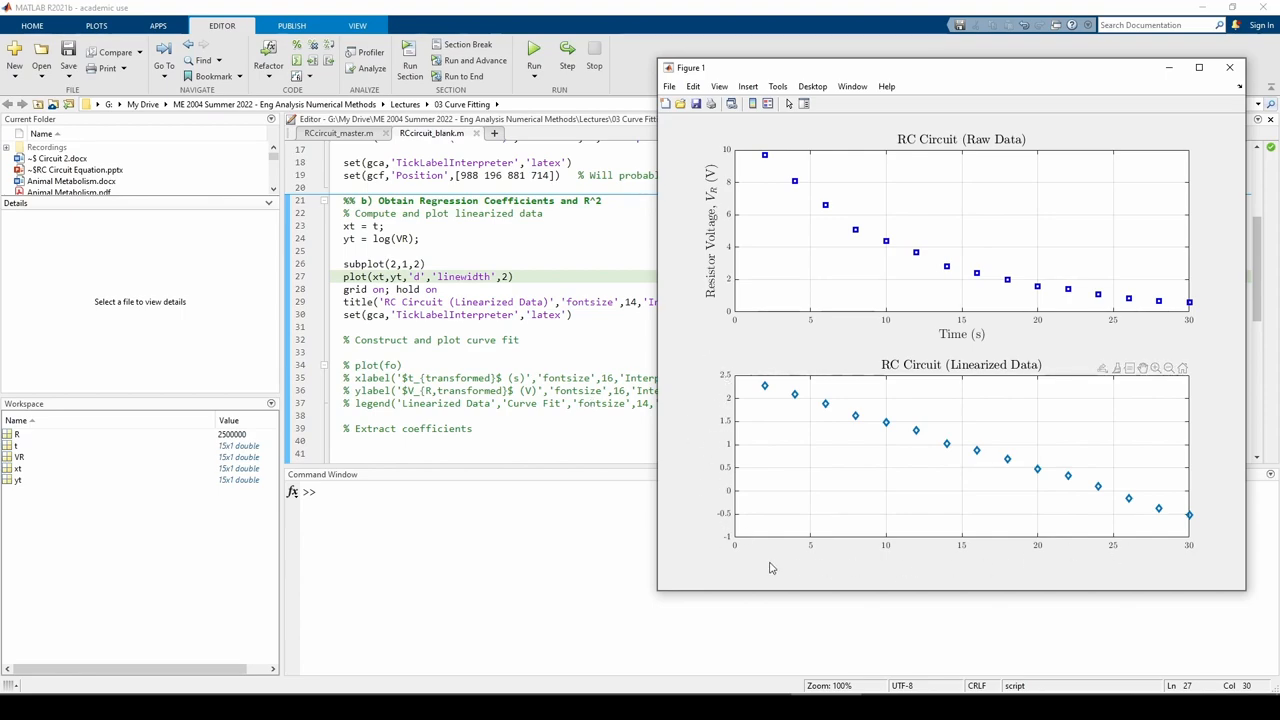
{"action": "mouse_move", "coordinate": [924, 483]}
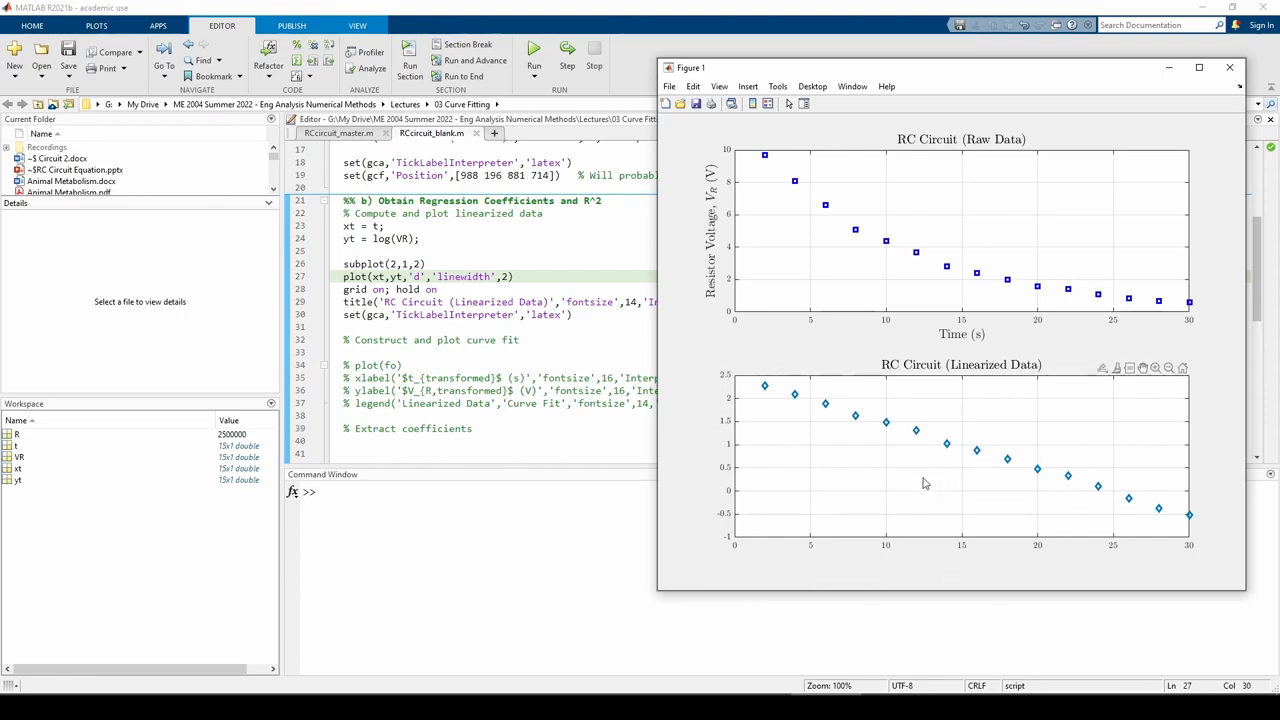
{"action": "mouse_move", "coordinate": [1051, 511]}
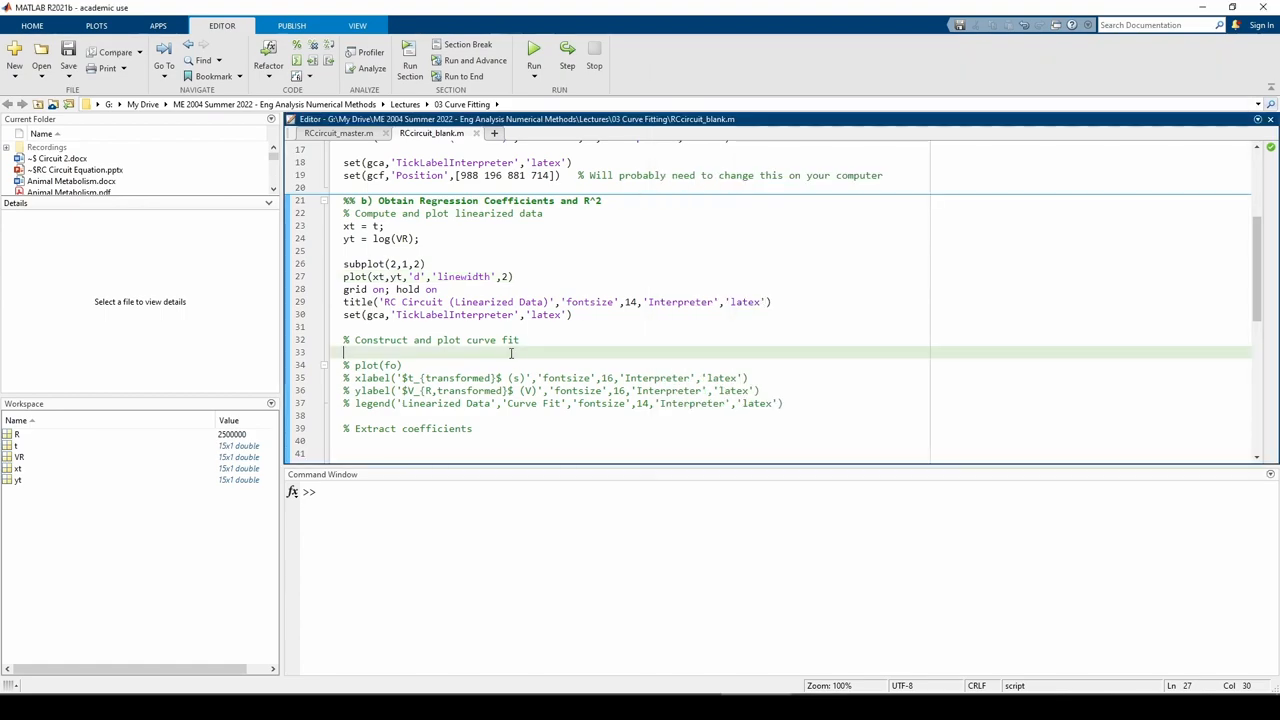
Step: Fit yt versus xt with [fo,gof] = fit(xt,yt,'poly1') and run to show the curve fit, inspecting yt
{"action": "type", "text": "[fo,gof] = fit("}
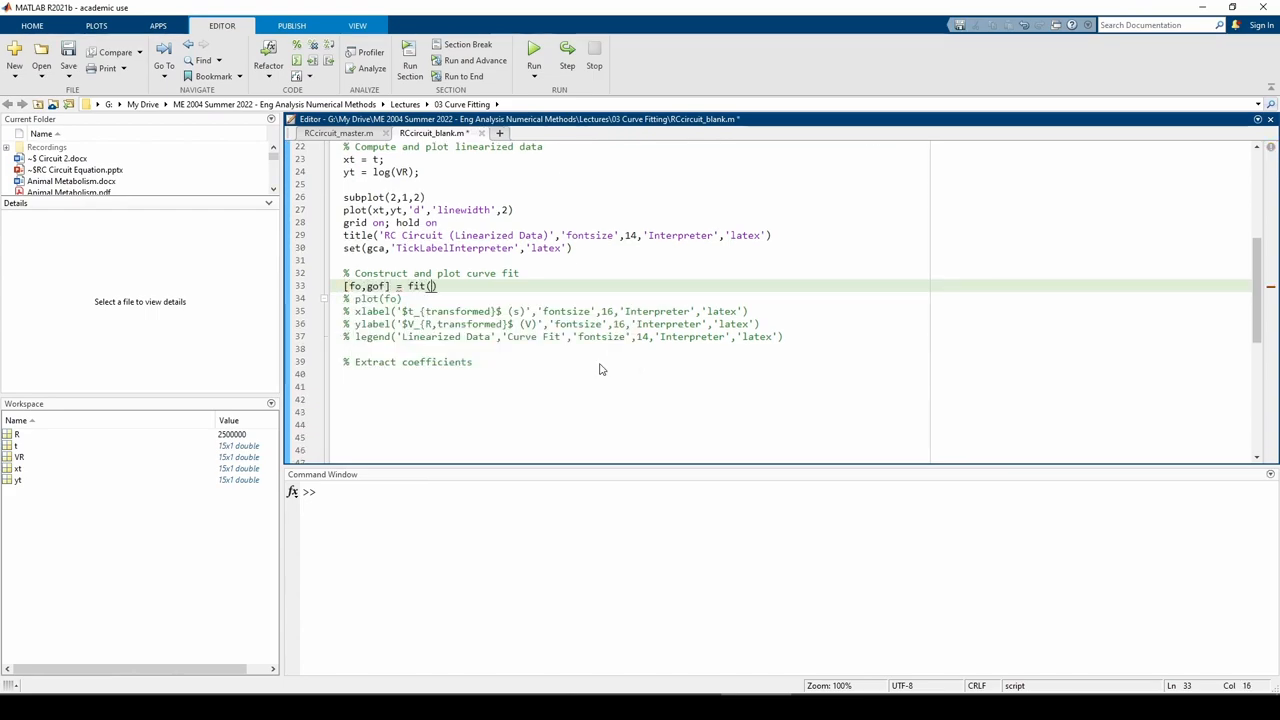
{"action": "type", "text": "xt,yt,'poly1'"}
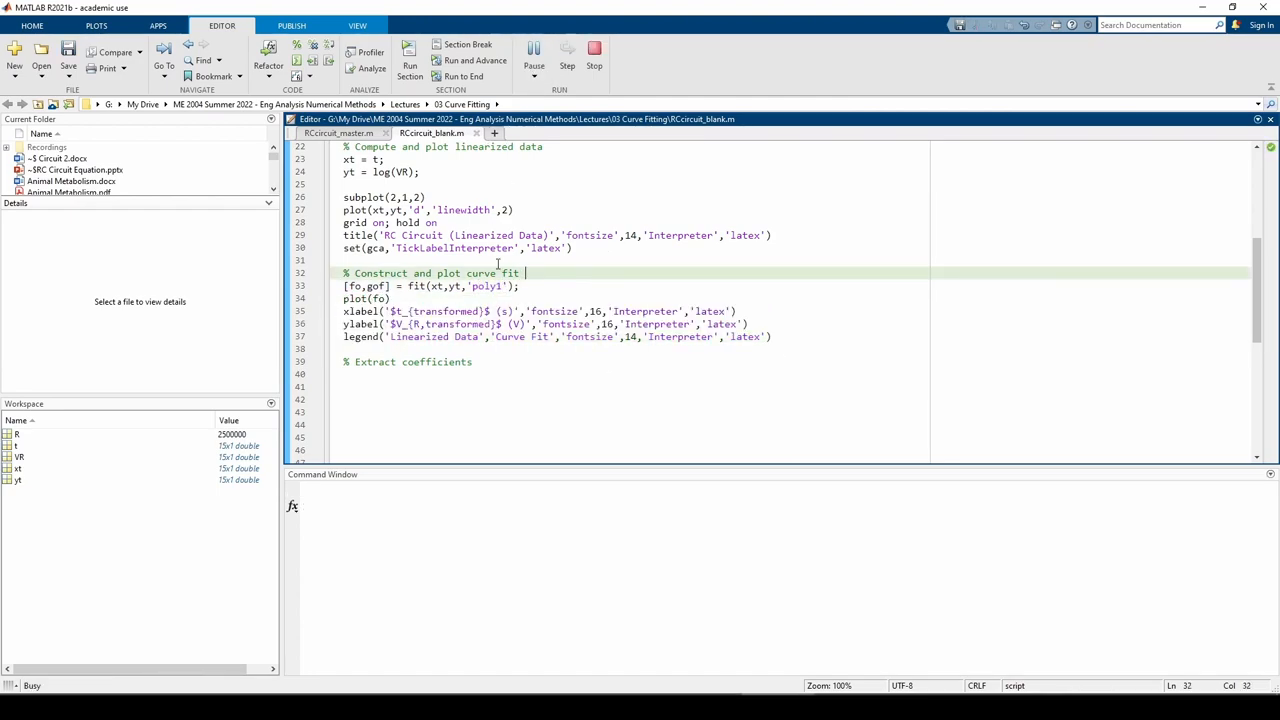
{"action": "left_click", "coordinate": [533, 47]}
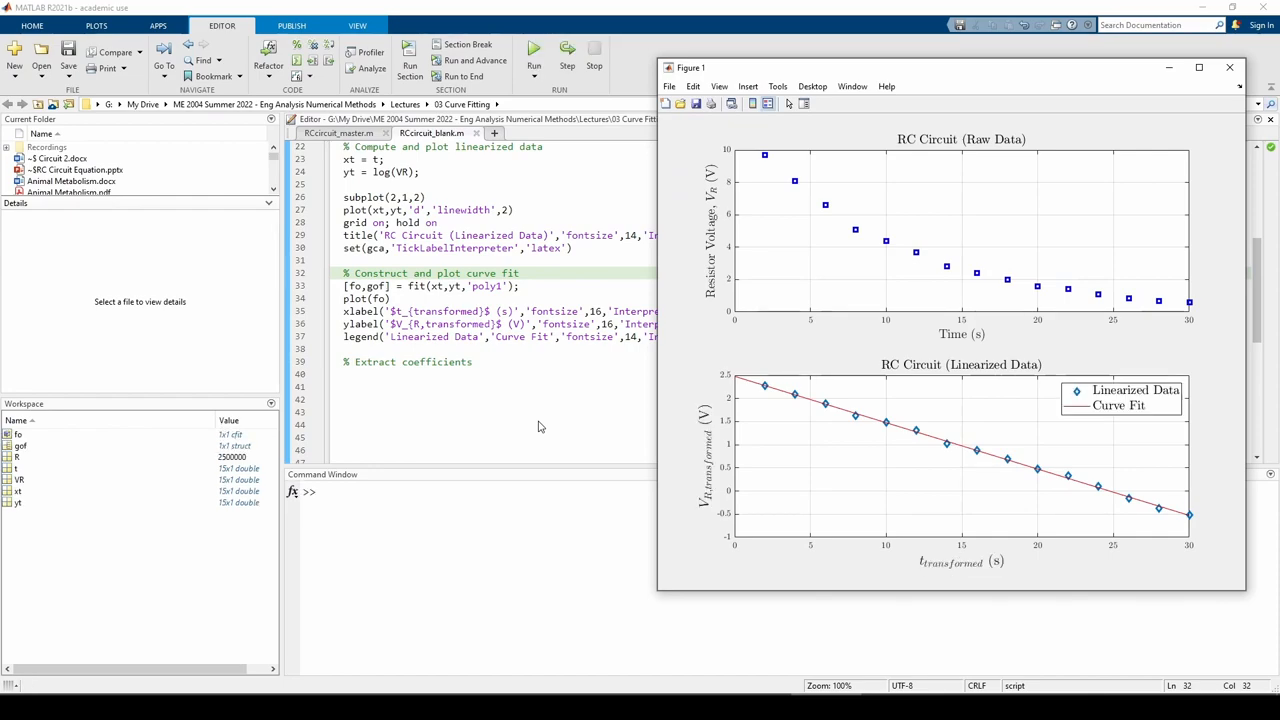
{"action": "mouse_move", "coordinate": [702, 379]}
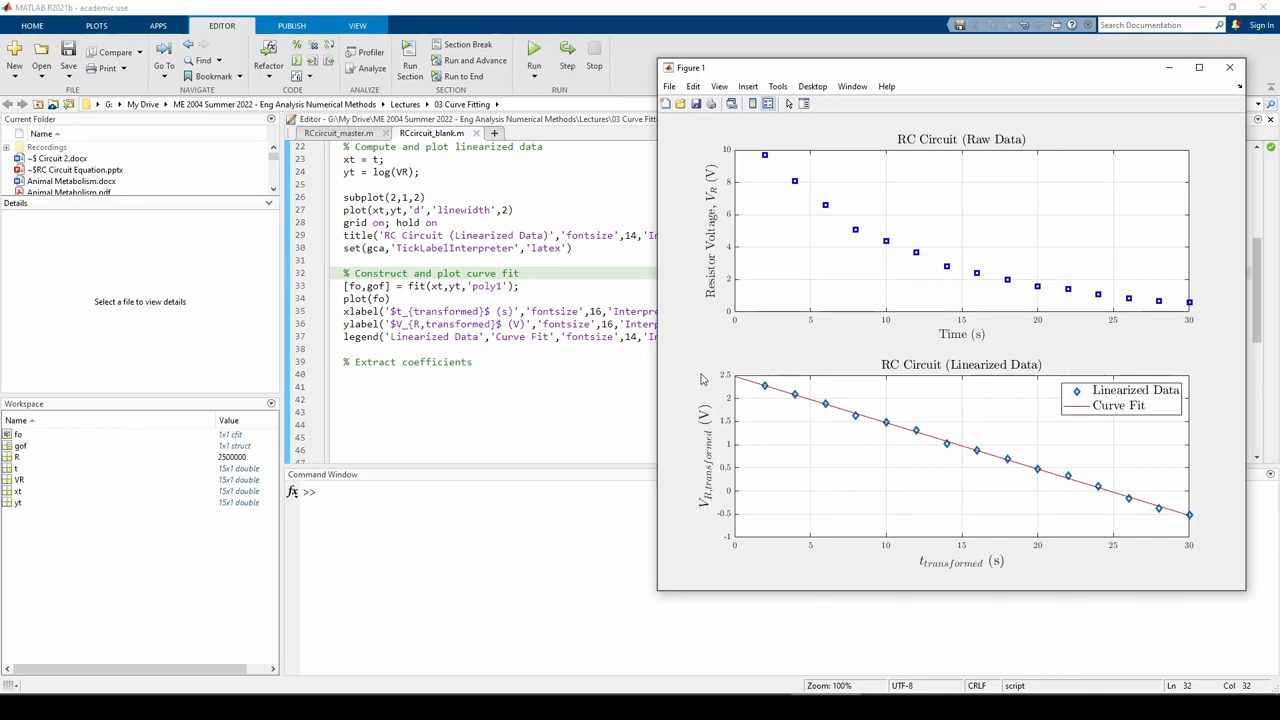
{"action": "mouse_move", "coordinate": [1010, 455]}
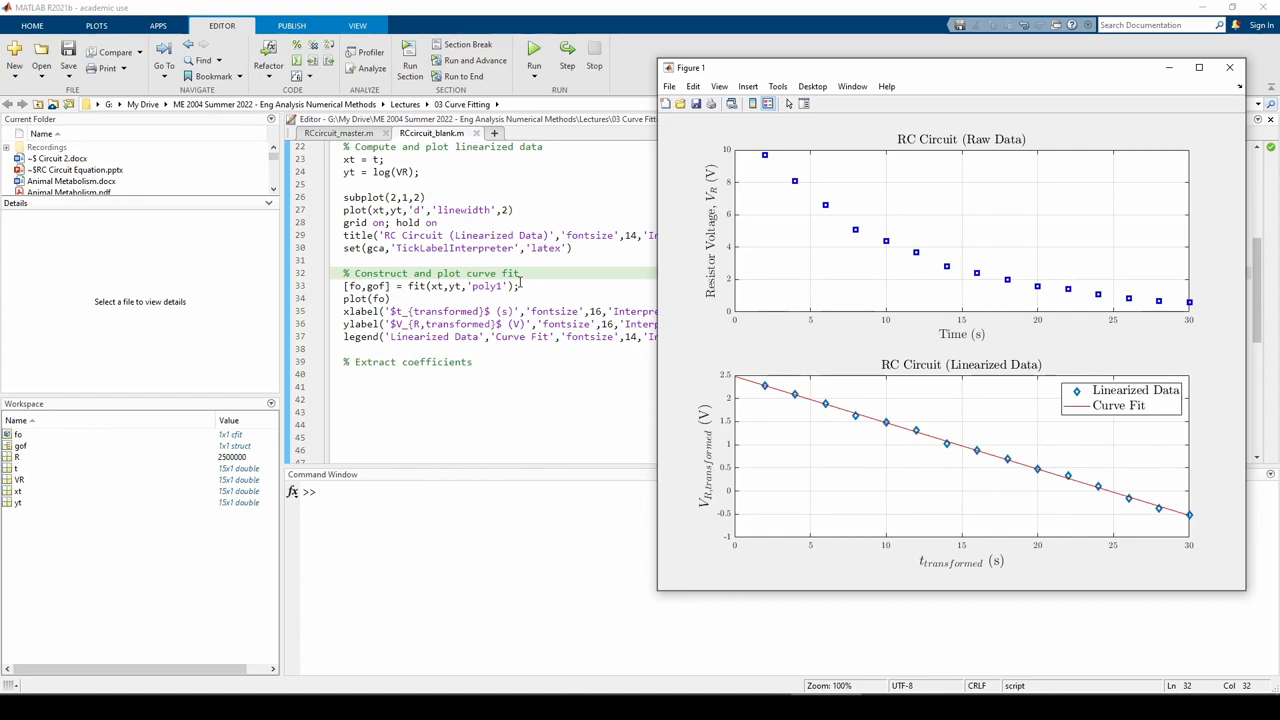
{"action": "mouse_move", "coordinate": [456, 287]}
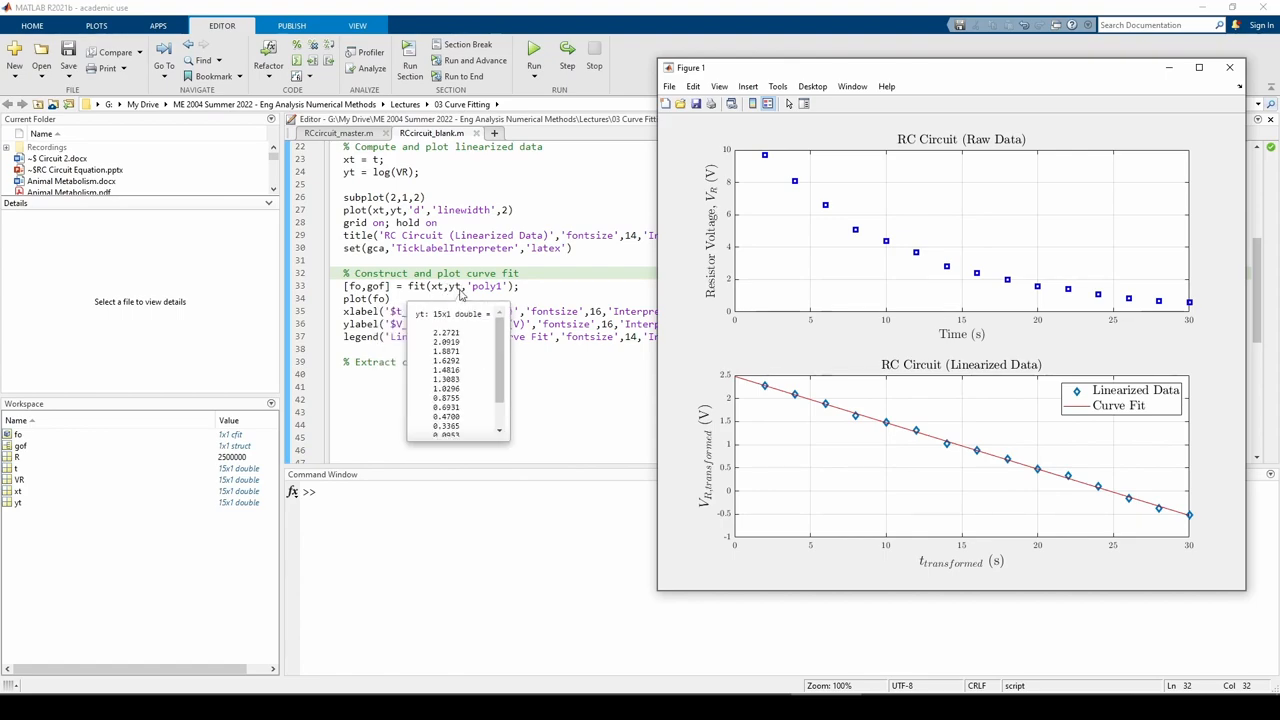
{"action": "left_click", "coordinate": [540, 287]}
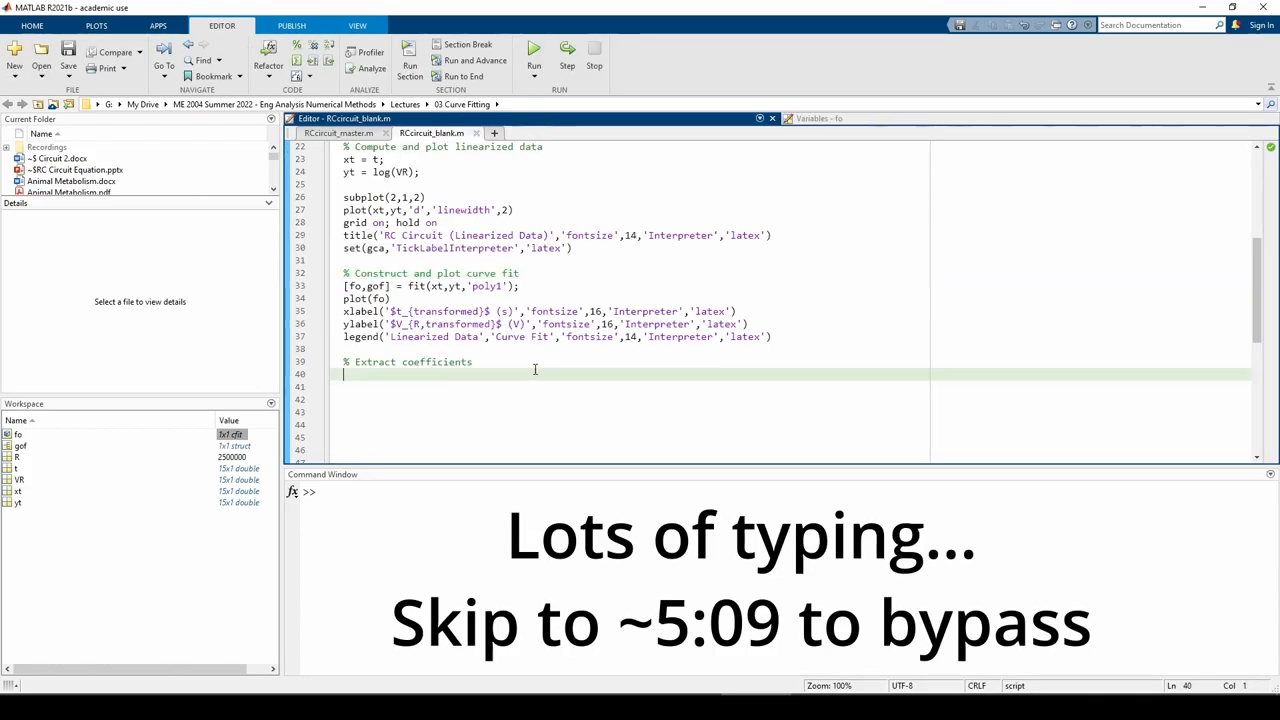
Step: Extract coefs = coeffvalues(fo), a1 = coefs(1), a0, and q = a1
{"action": "type", "text": "coefs = coeff"}
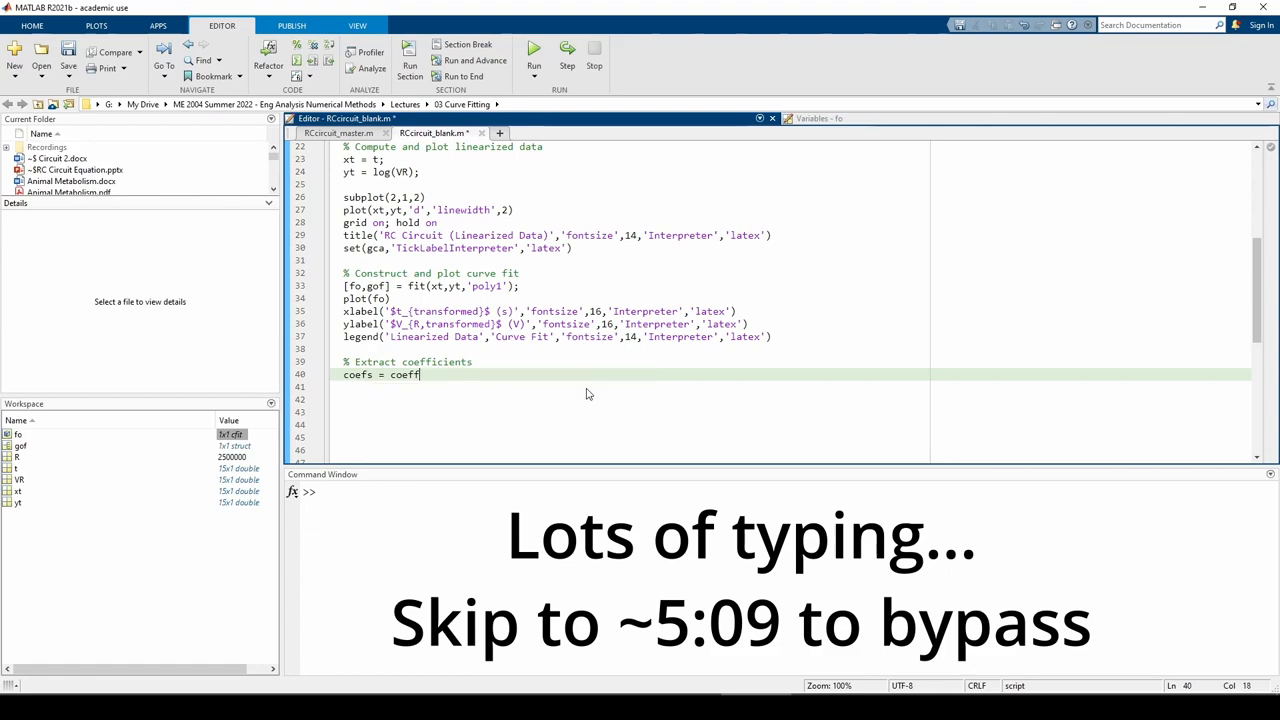
{"action": "type", "text": "values(fo);"}
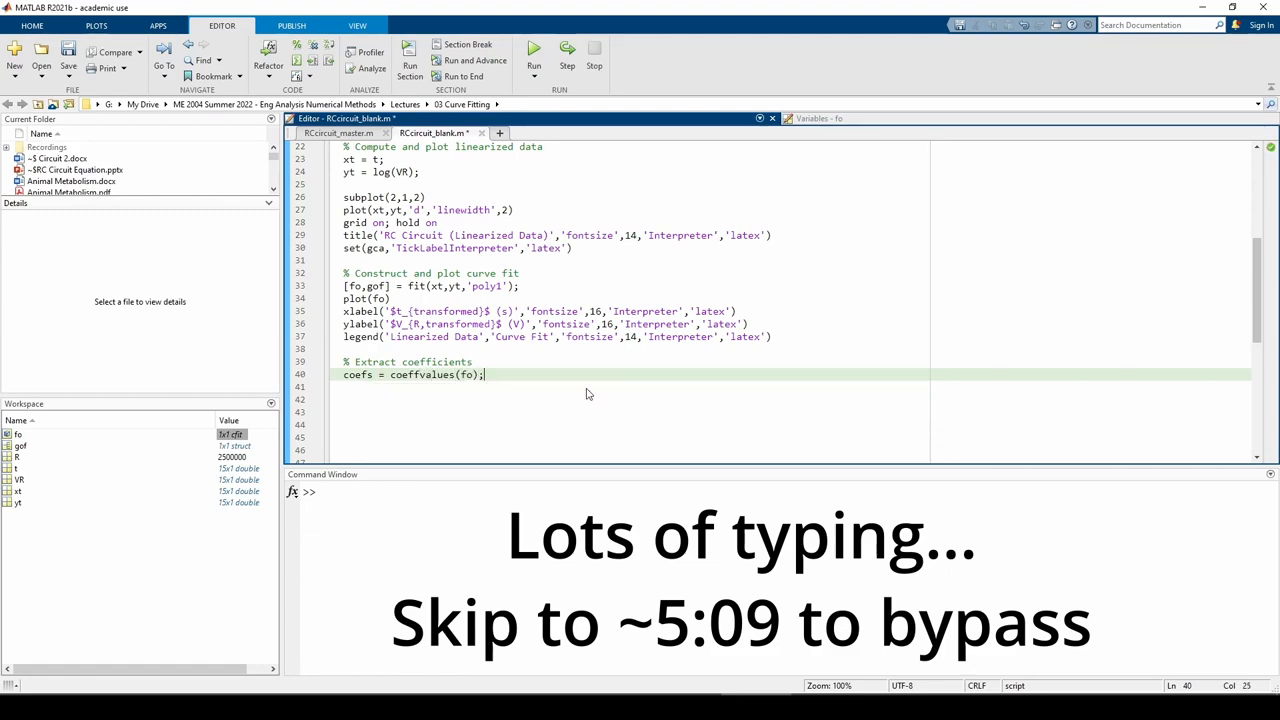
{"action": "type", "text": "a1 = coefs(1)"}
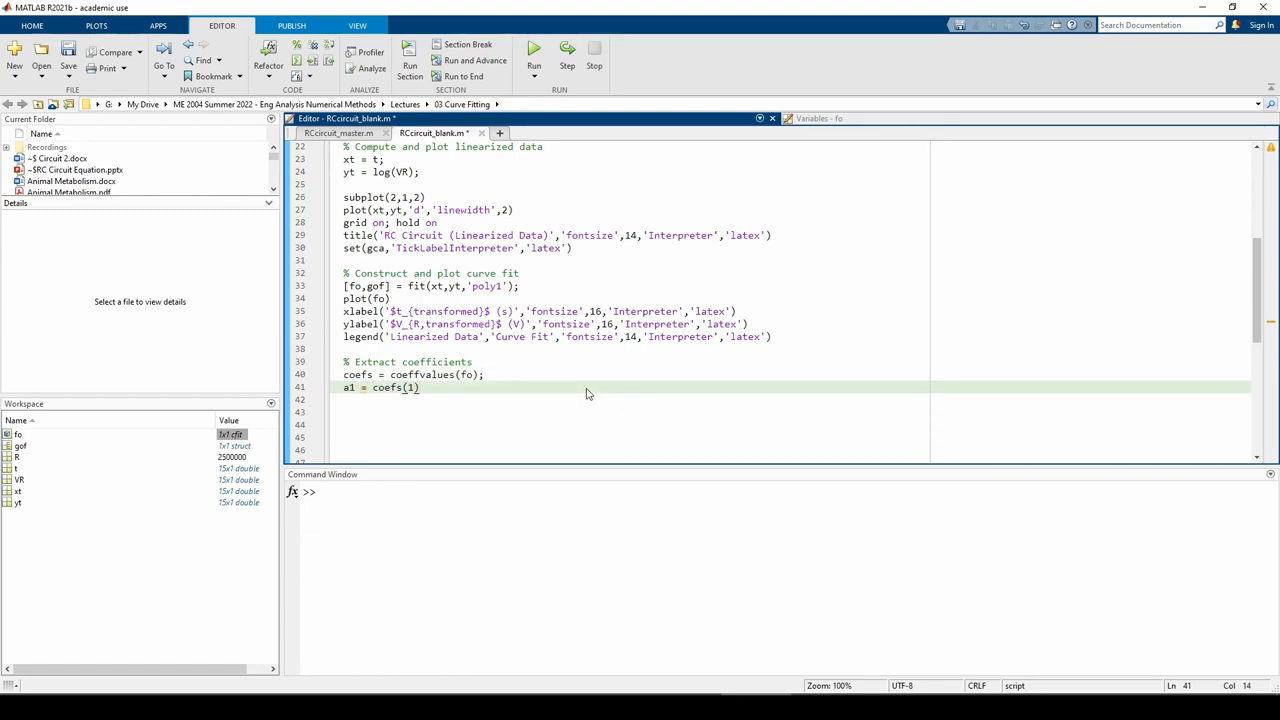
{"action": "type", "text": "a0 = coefs(2);"}
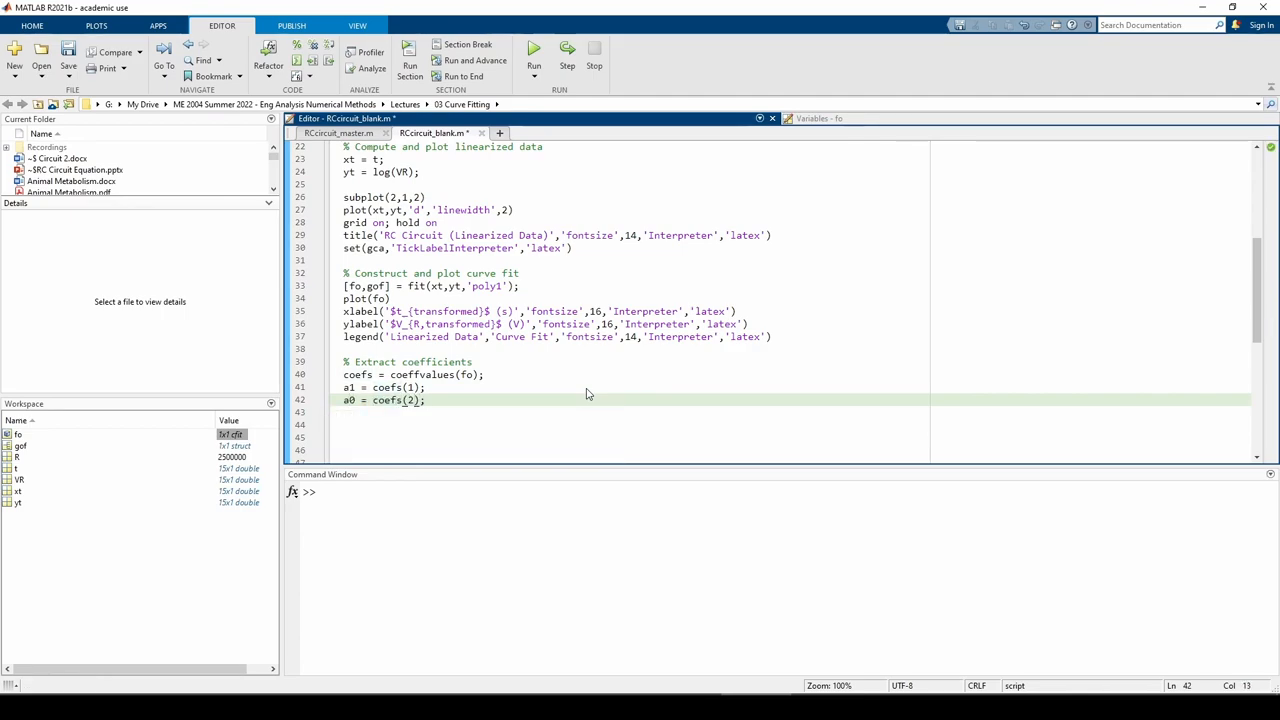
{"action": "type", "text": "q = a1;"}
{"action": "left_click", "coordinate": [795, 437]}
{"action": "type", "text": "p = exp(a0"}
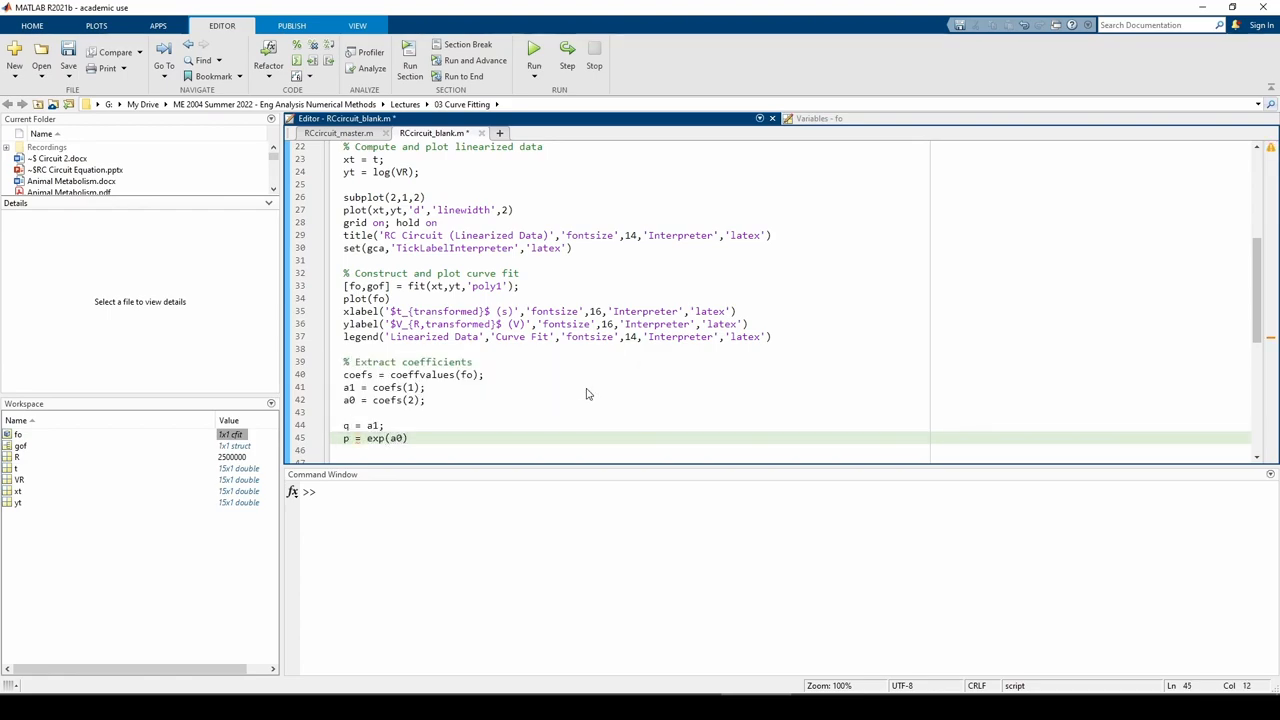
Step: Compute V from p, C = -1/(R*a1) and R2 = gof.rsquare
{"action": "type", "text": "V = p"}
{"action": "type", "text": "C = -1"}
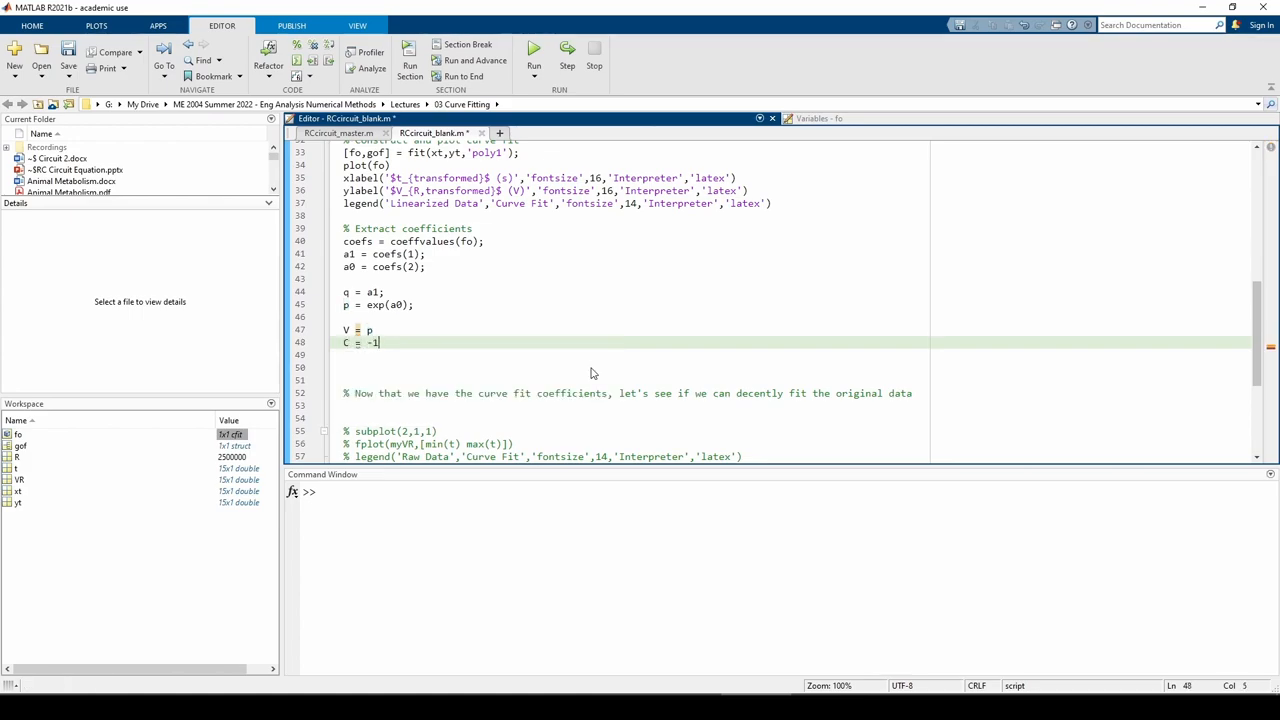
{"action": "type", "text": "/(R*a1)"}
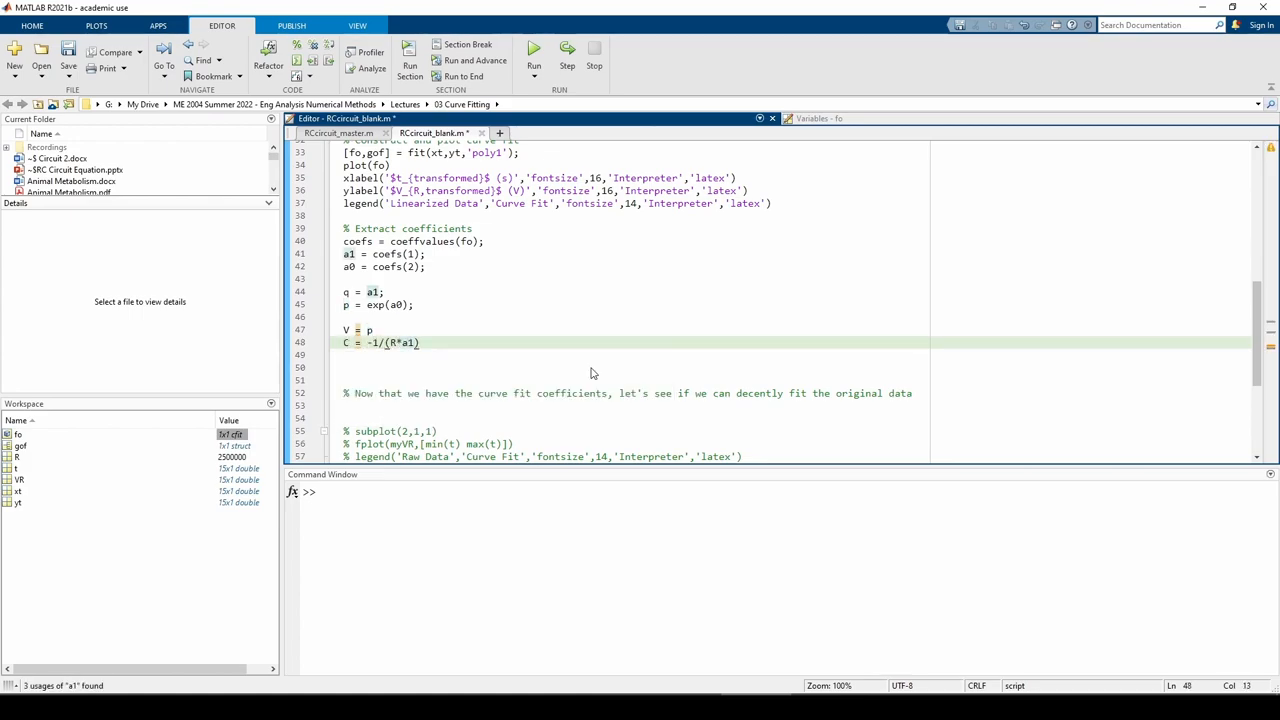
{"action": "type", "text": "R2 ="}
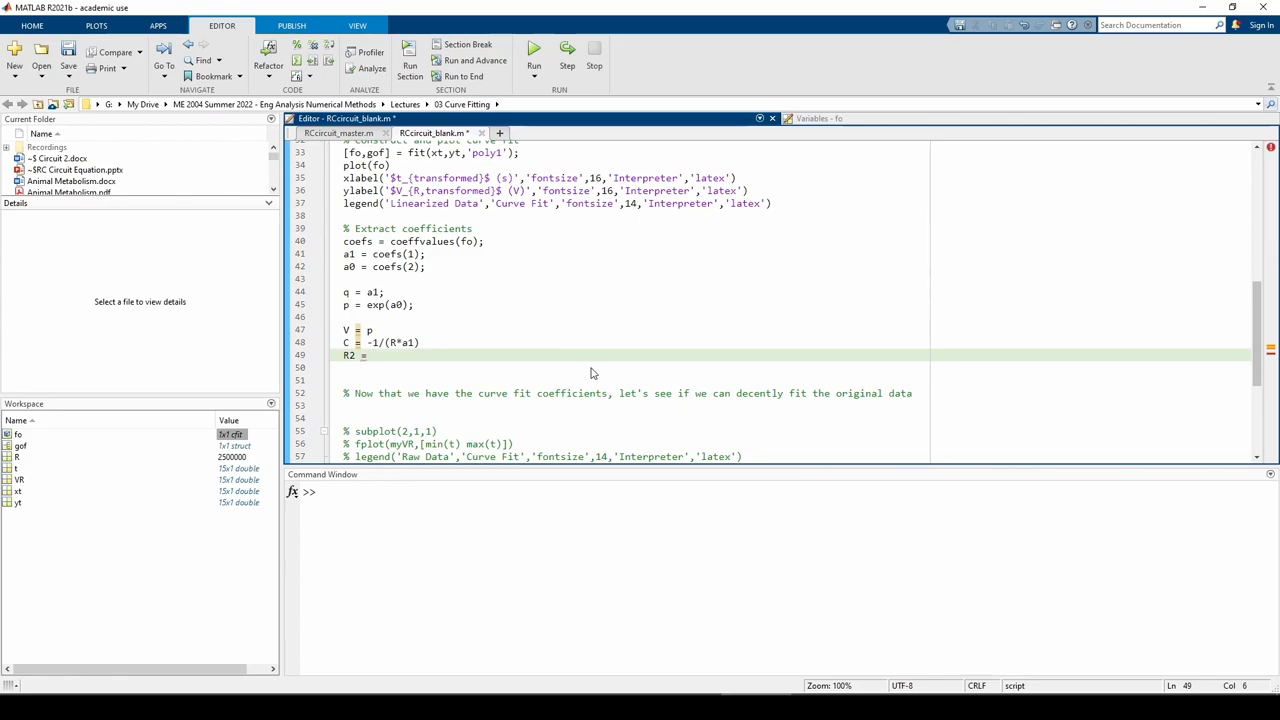
{"action": "type", "text": "gof.rsquare"}
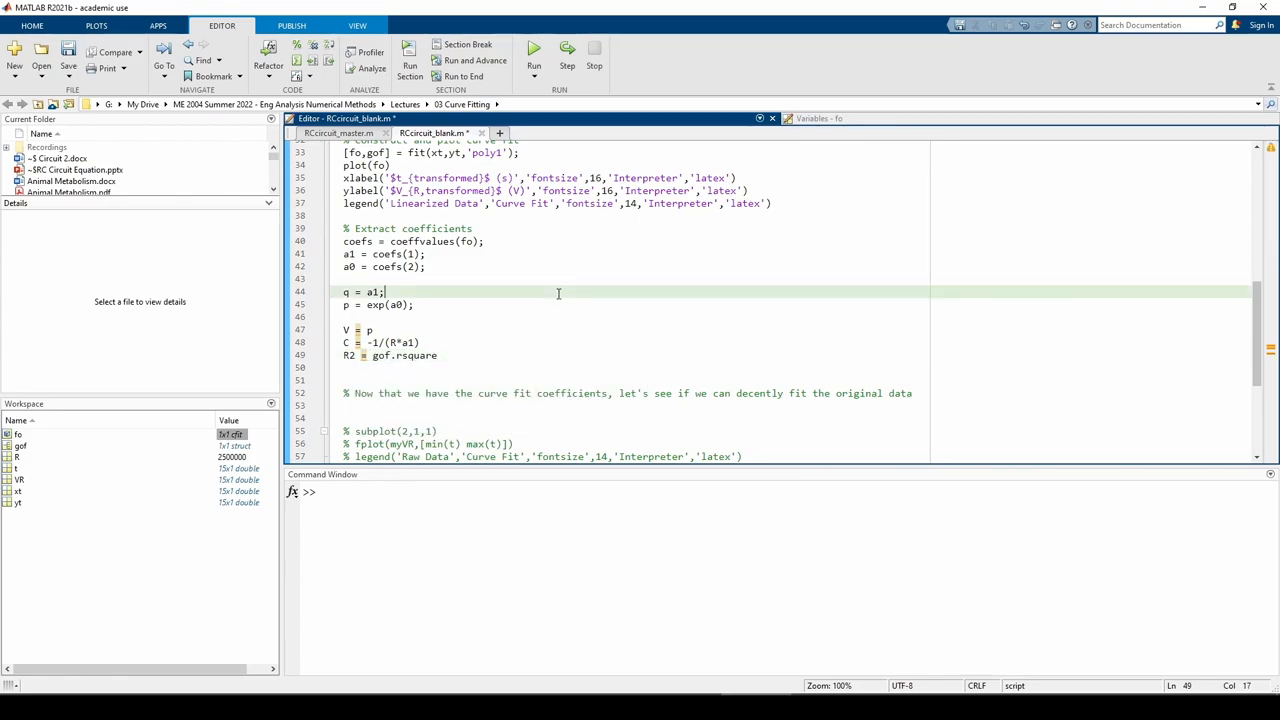
Step: Comment the lines: Get q parameter, battery voltage [V], capacitance [F], the R^2 value
{"action": "type", "text": "% Get q parameter"}
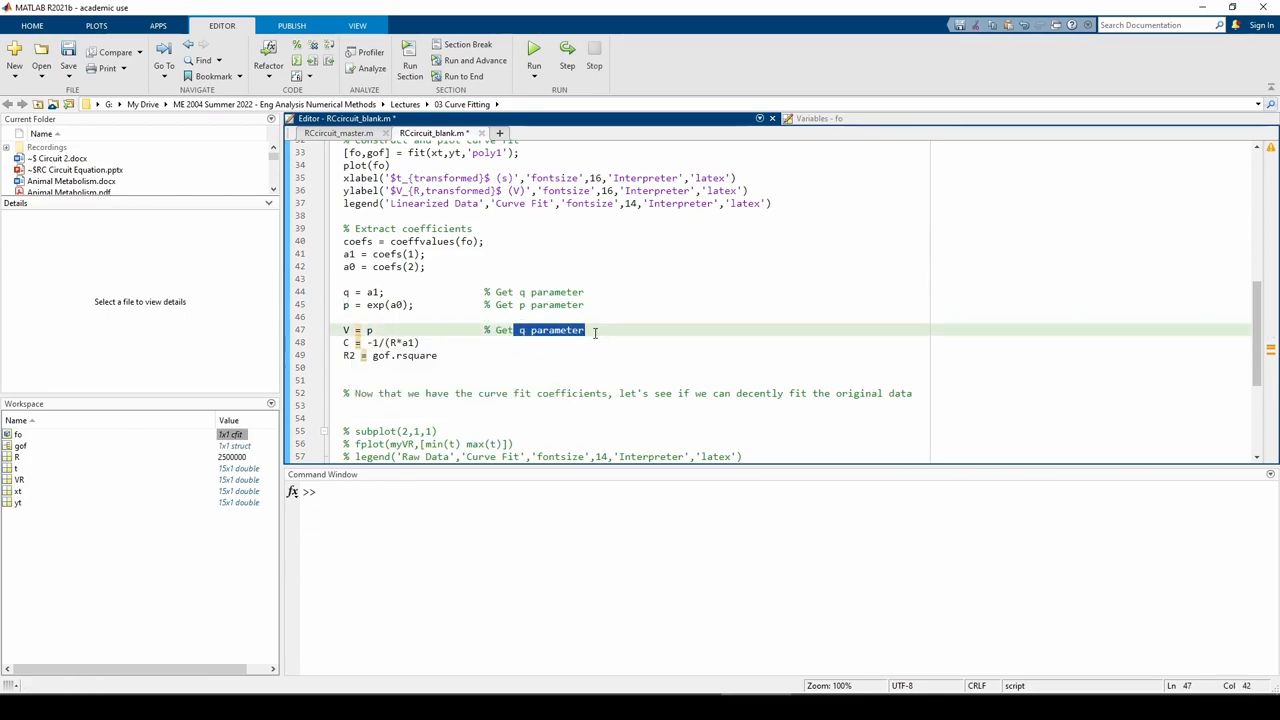
{"action": "type", "text": "battery voltage [V"}
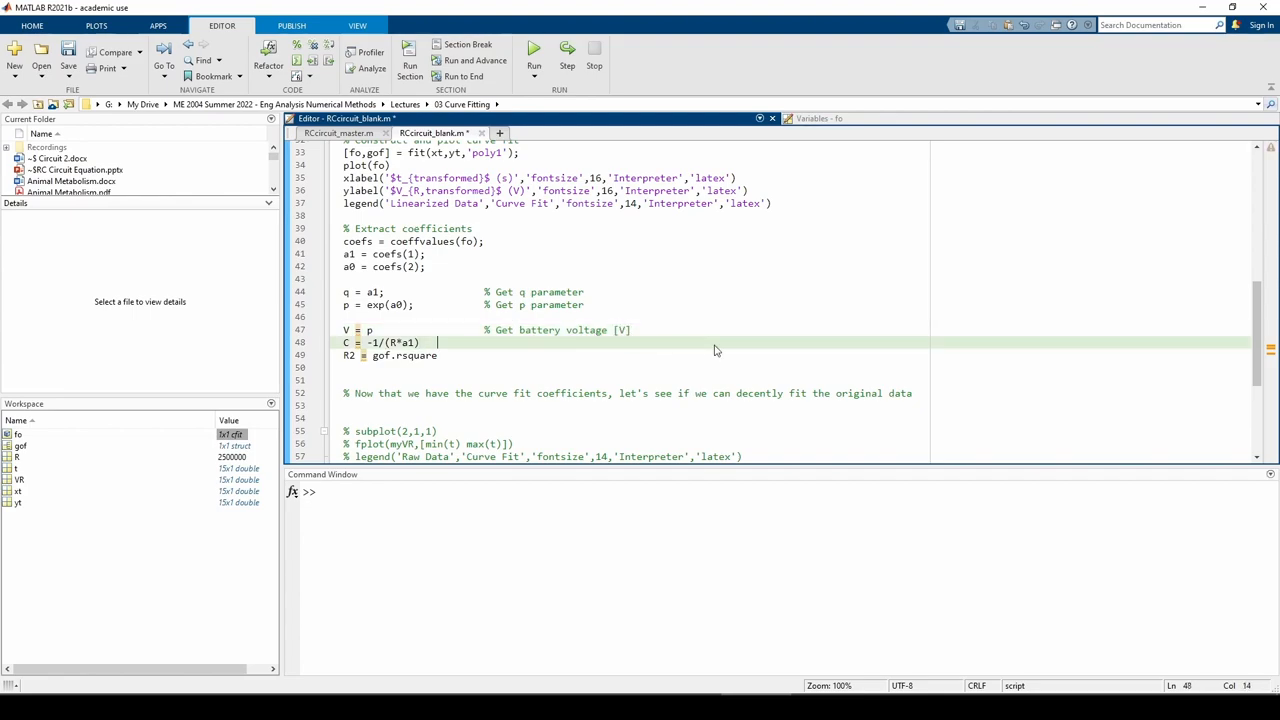
{"action": "type", "text": "% Get capacitance [F"}
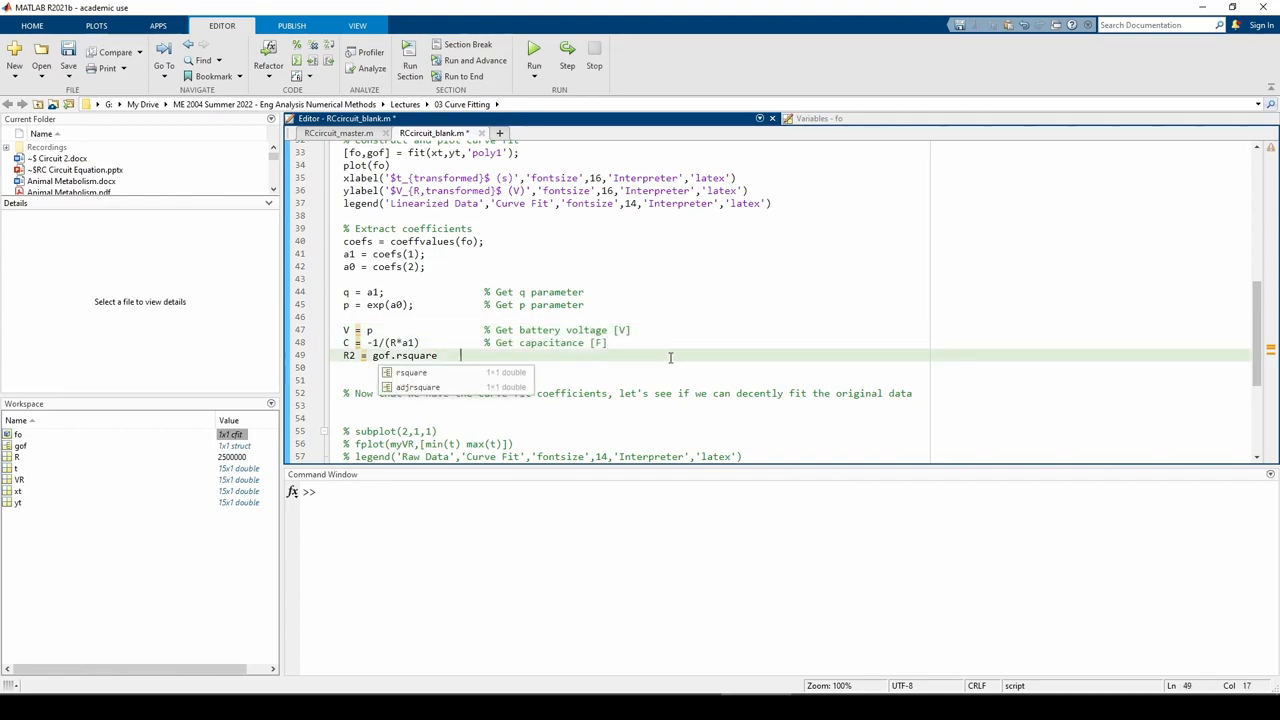
{"action": "type", "text": "% Get the R^2 value"}
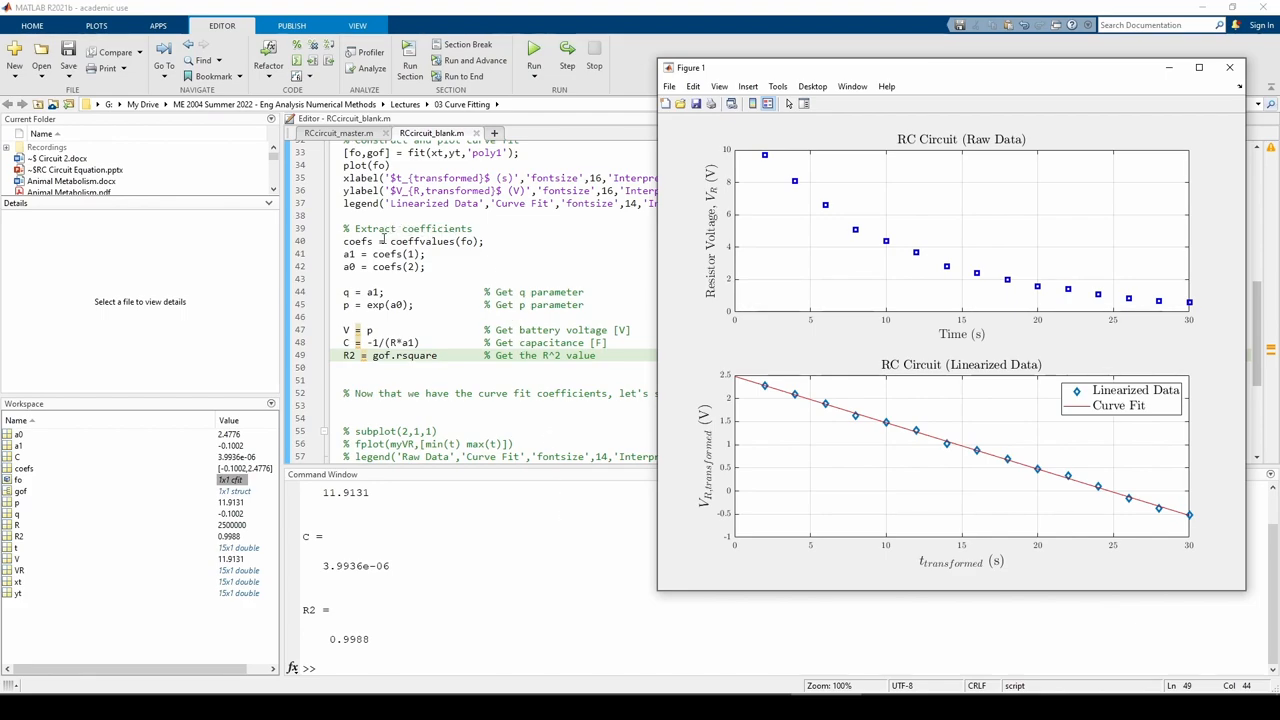
{"action": "mouse_move", "coordinate": [358, 241]}
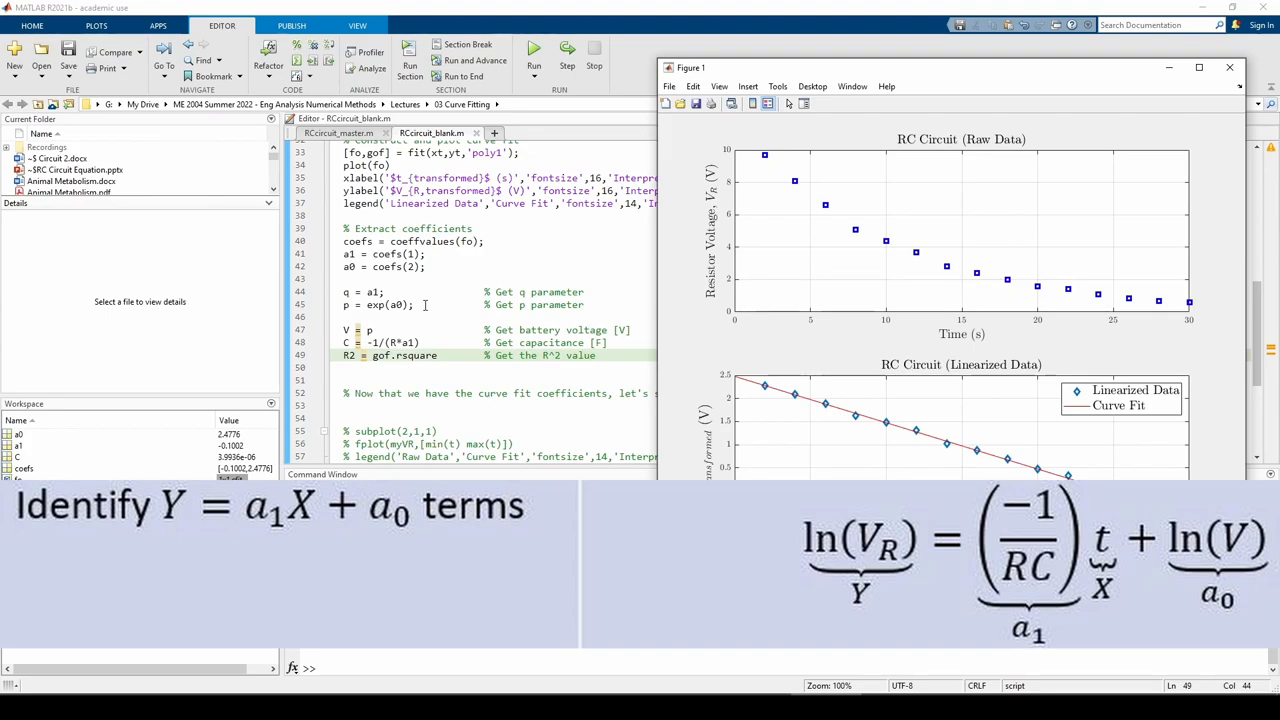
Step: Run the script to print V = 11.9131, C = 3.9936e-06, R2 = 0.9988 and review the plots
{"action": "left_click", "coordinate": [534, 47]}
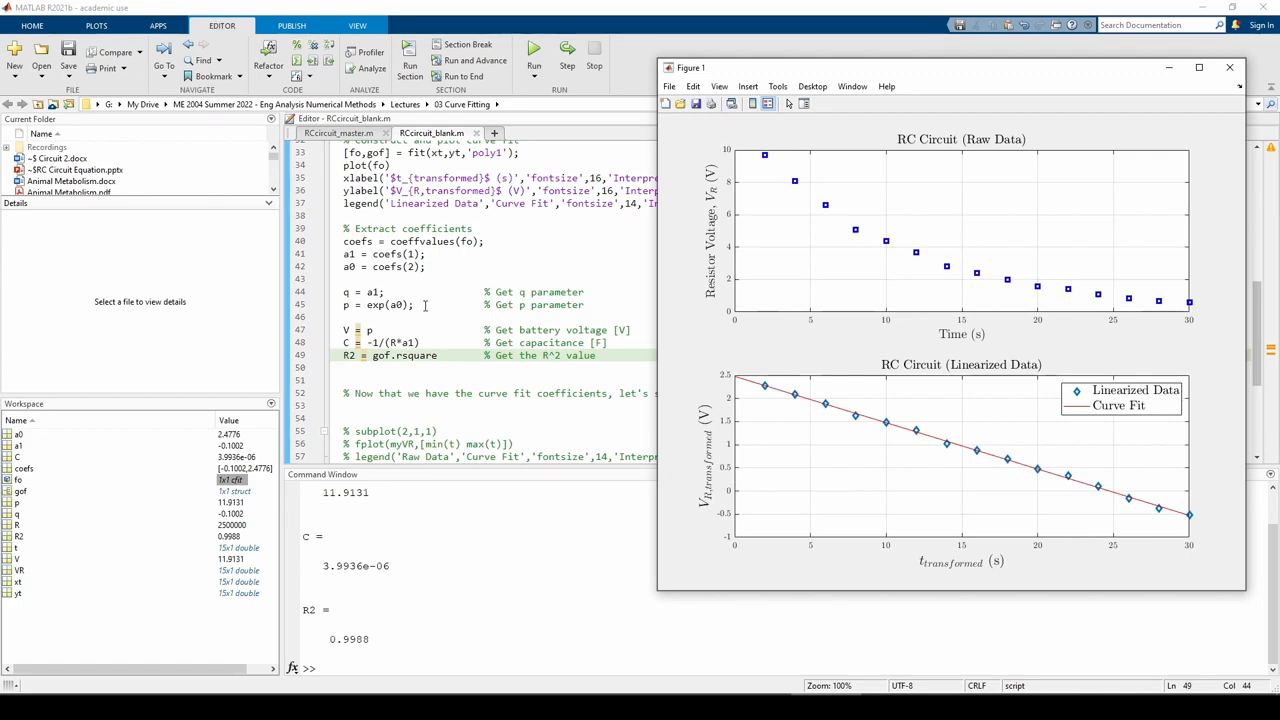
{"action": "mouse_move", "coordinate": [393, 331]}
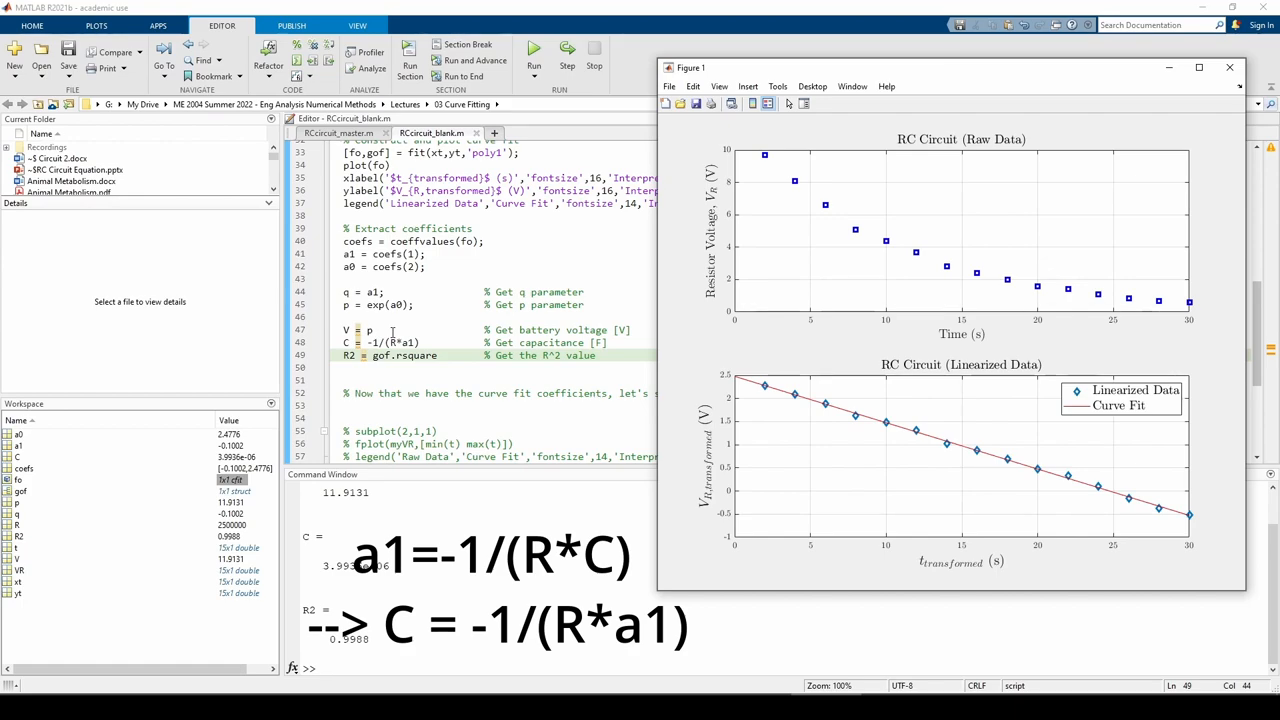
{"action": "mouse_move", "coordinate": [434, 337]}
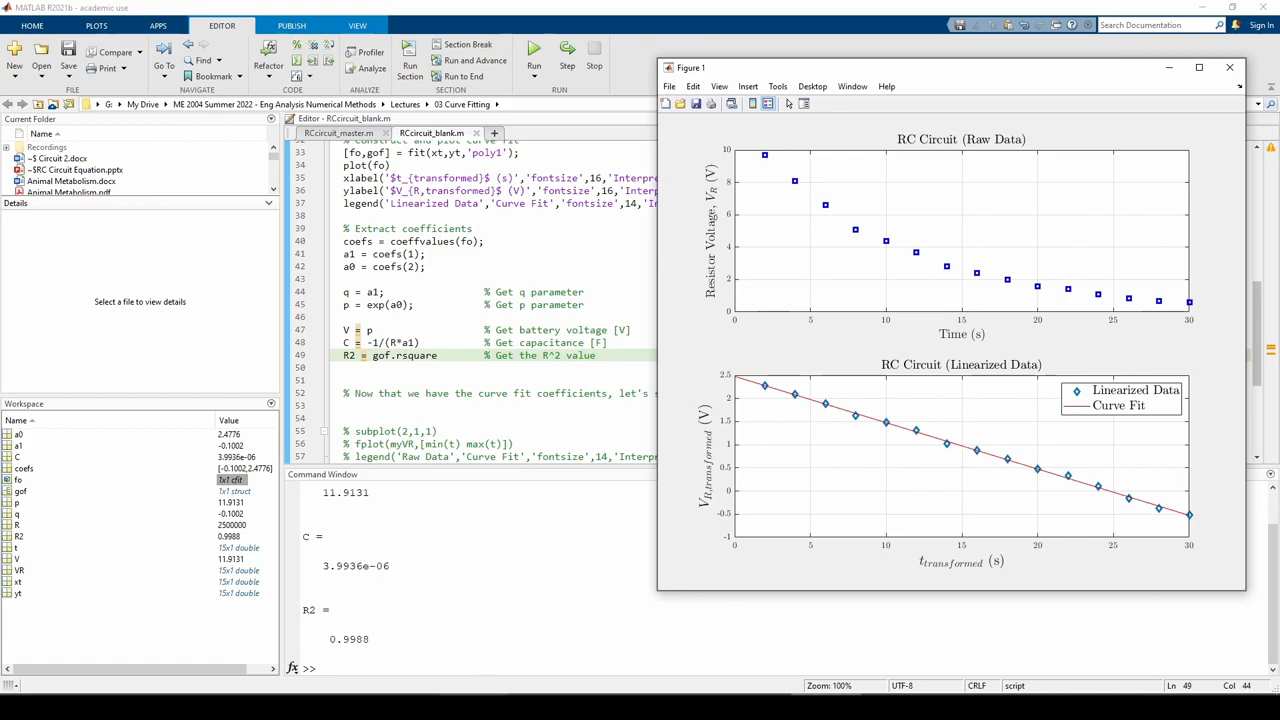
{"action": "scroll", "scroll_direction": "down", "scroll_amount": 3}
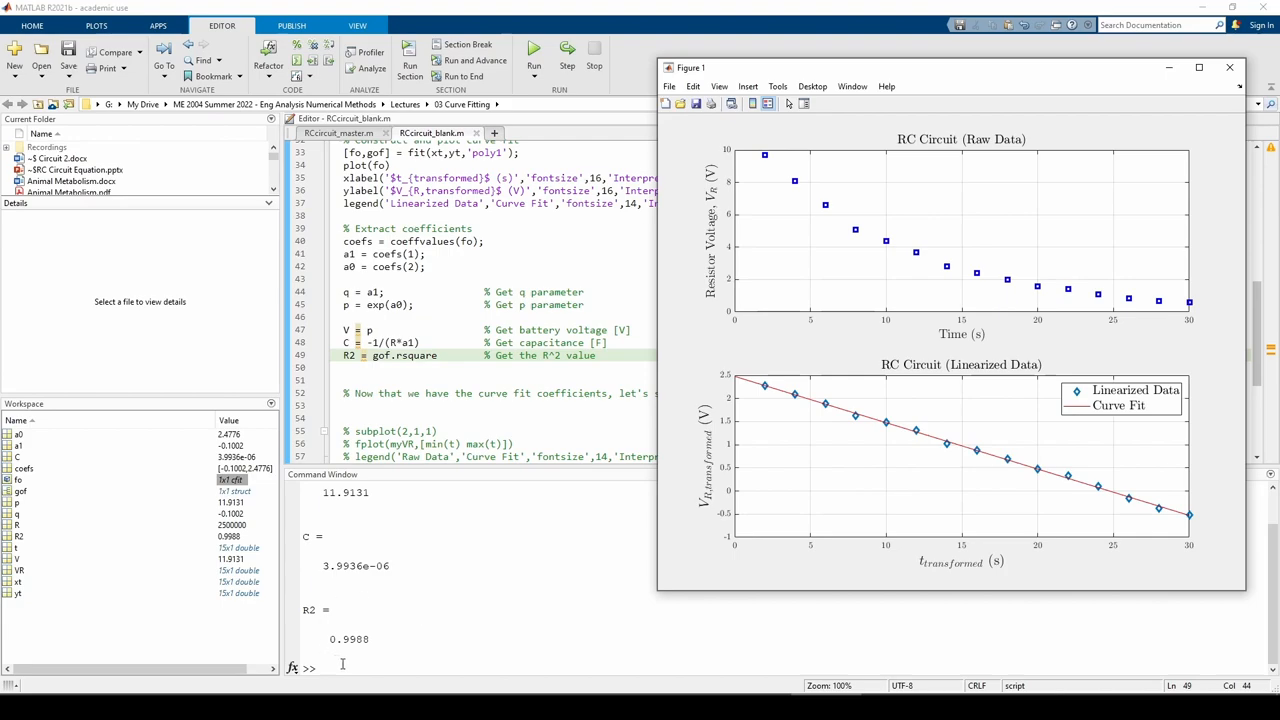
{"action": "mouse_move", "coordinate": [404, 650]}
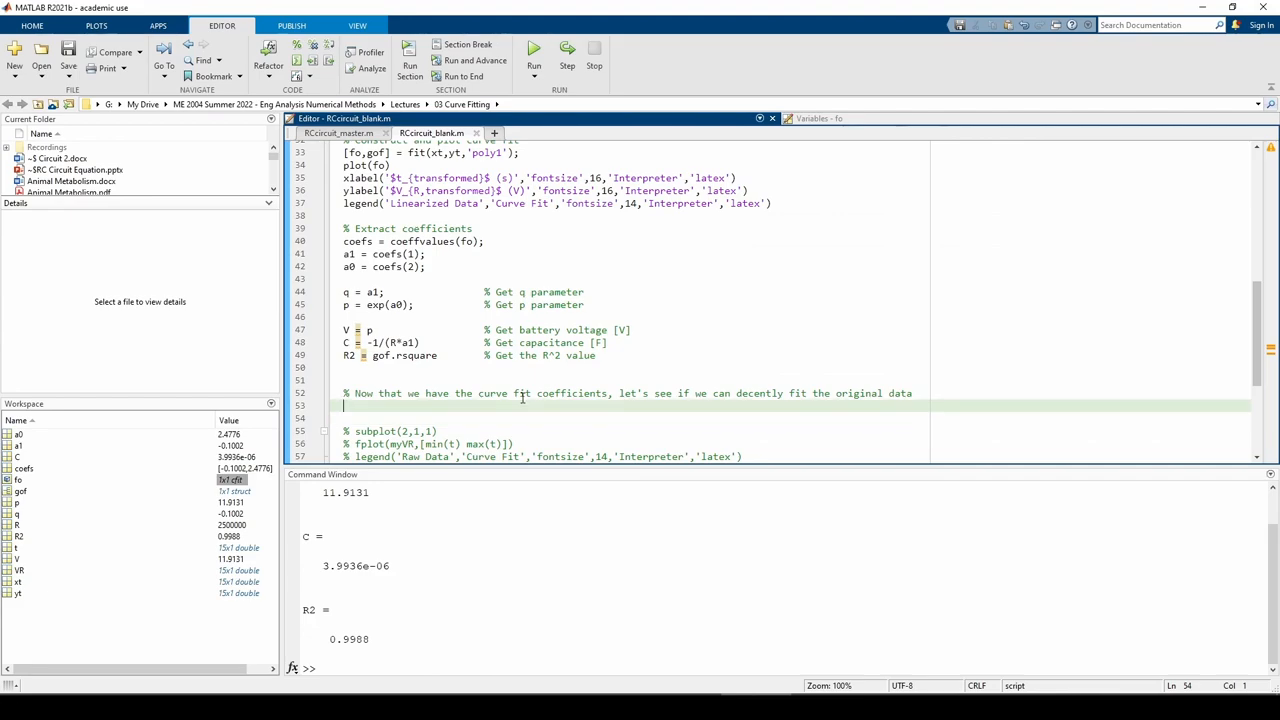
Step: Write myVR = @(t) V*exp(-t/(R*C)) as the fitted voltage function
{"action": "type", "text": "myVR = @(t)"}
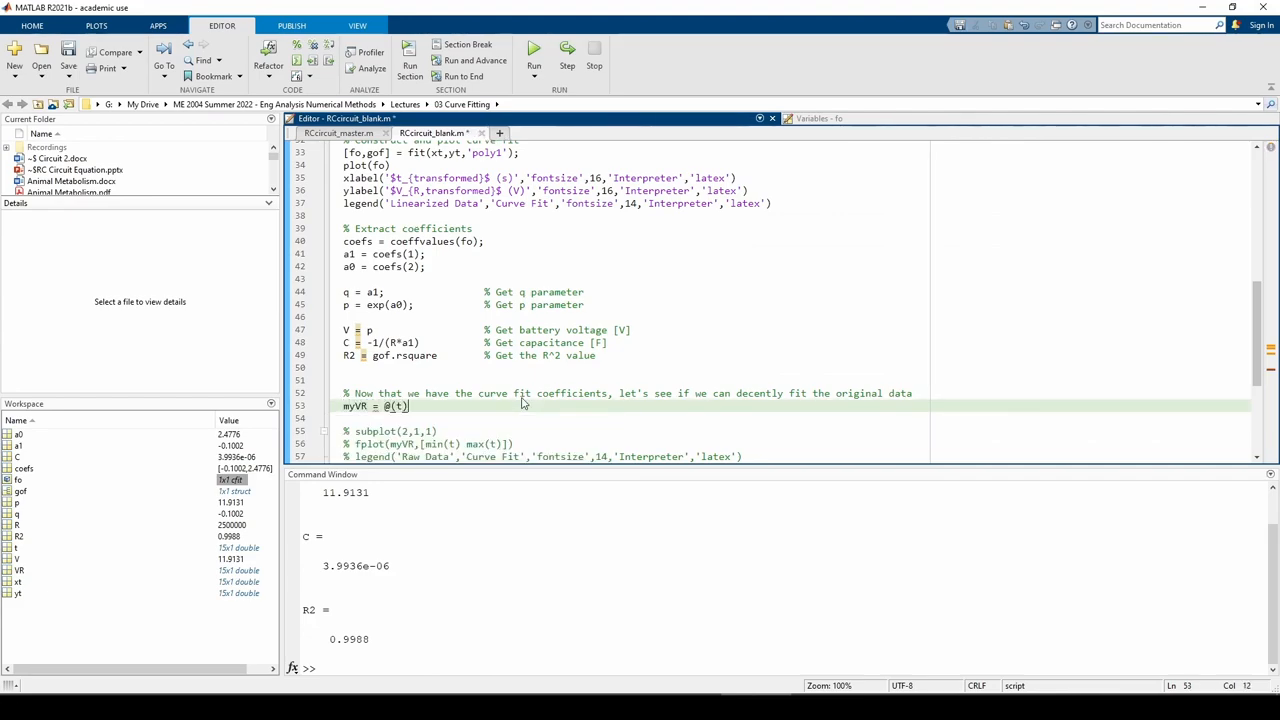
{"action": "type", "text": "V*exp(-t/()"}
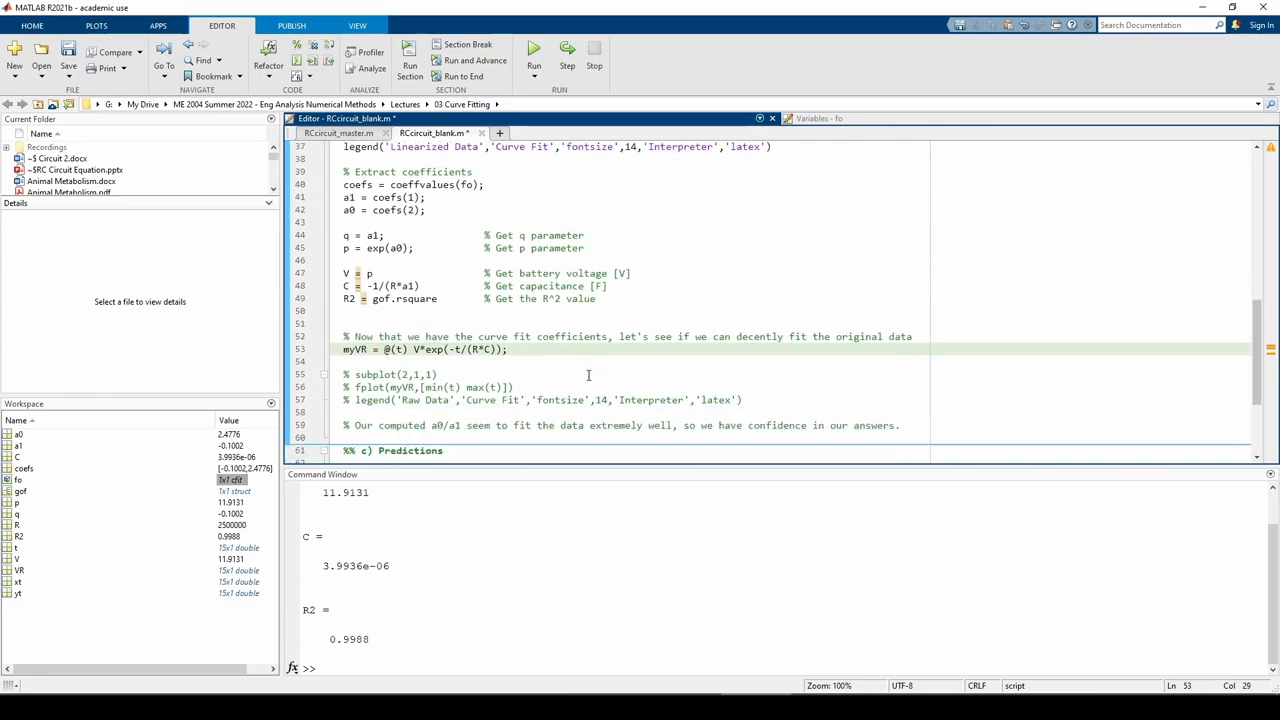
{"action": "scroll", "scroll_direction": "down", "scroll_amount": 3}
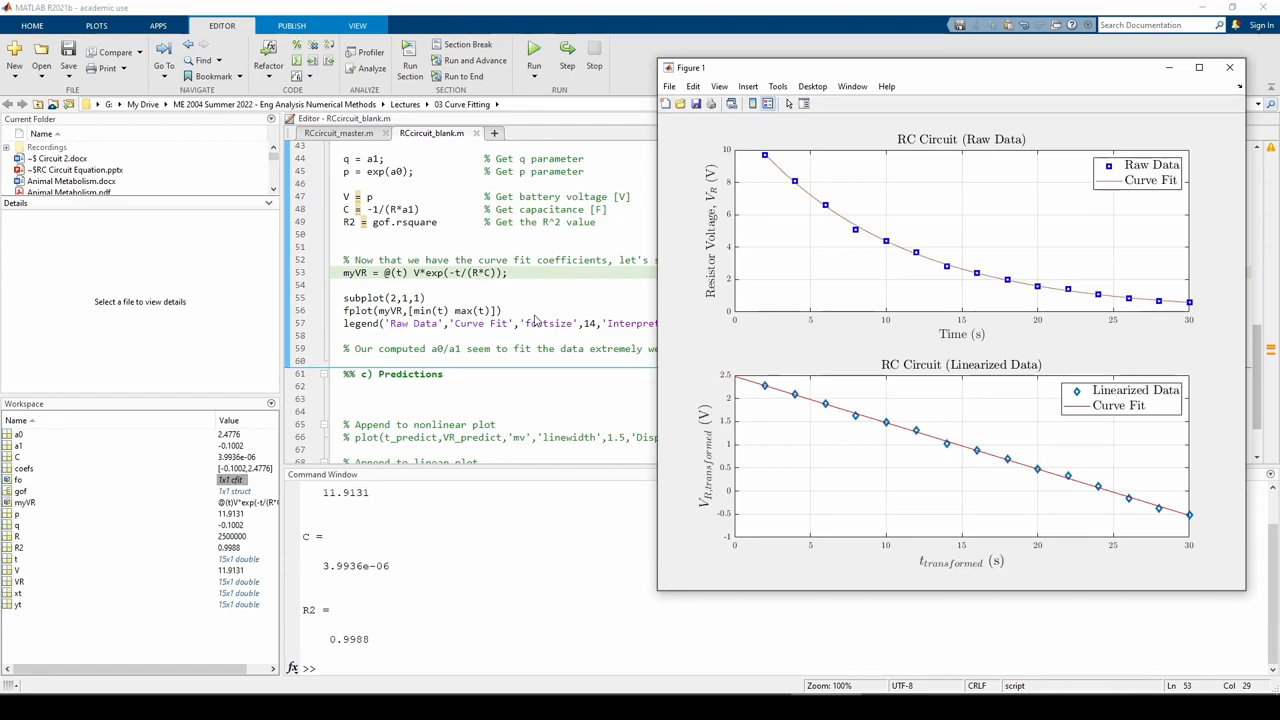
{"action": "mouse_move", "coordinate": [690, 268]}
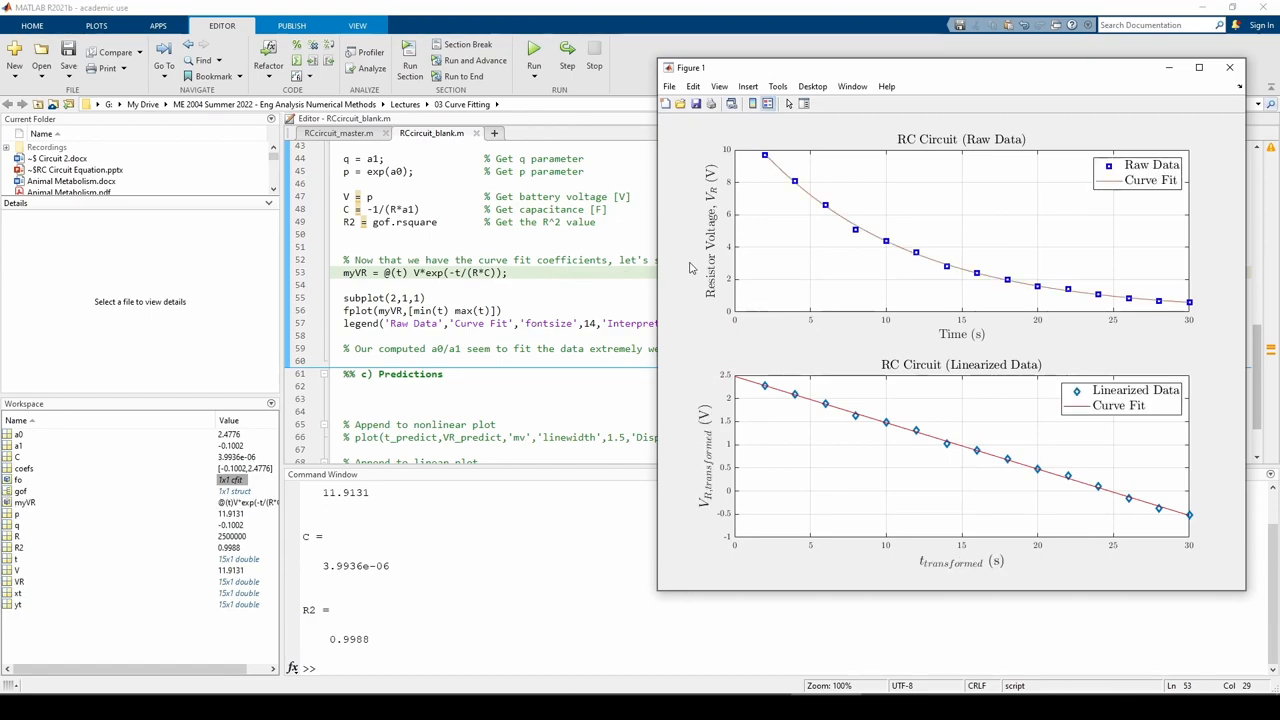
{"action": "mouse_move", "coordinate": [1217, 334]}
{"action": "type", "text": "t_predict = [2.5 2"}
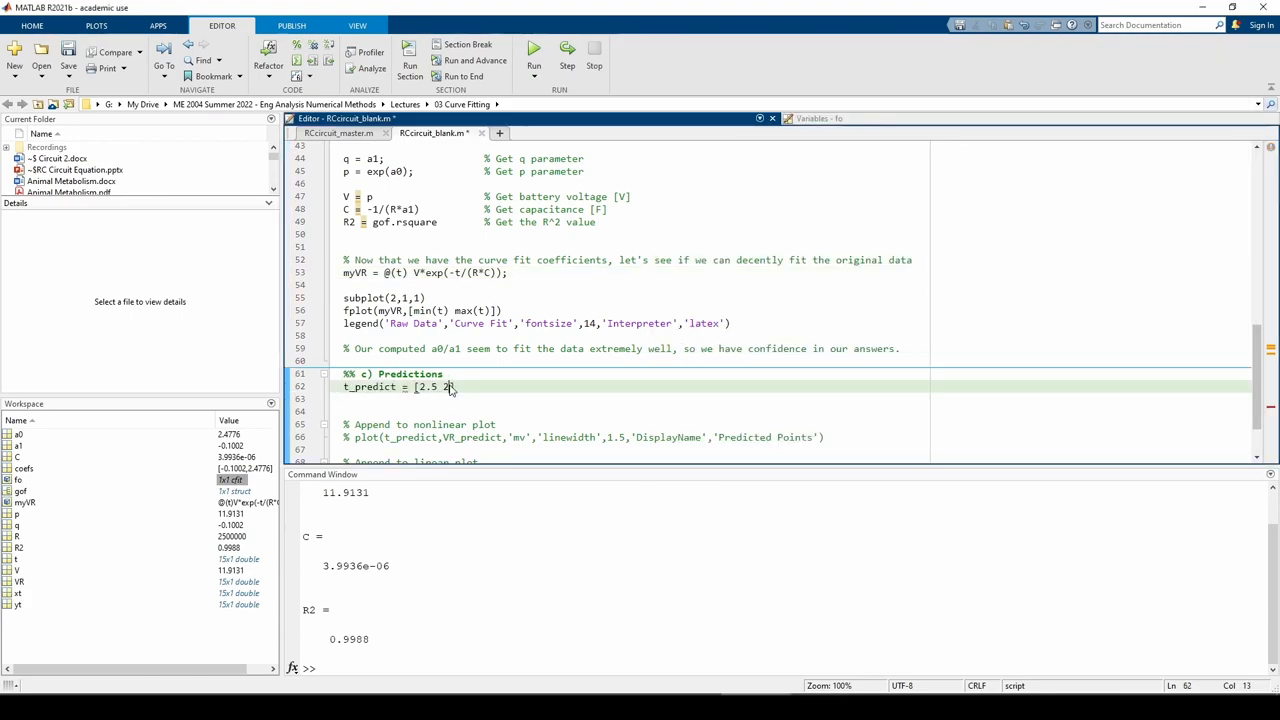
Step: Set t_predict = [2.5 27], VR_predict = myVR(t_predict) and run to plot the predicted points
{"action": "type", "text": "7];"}
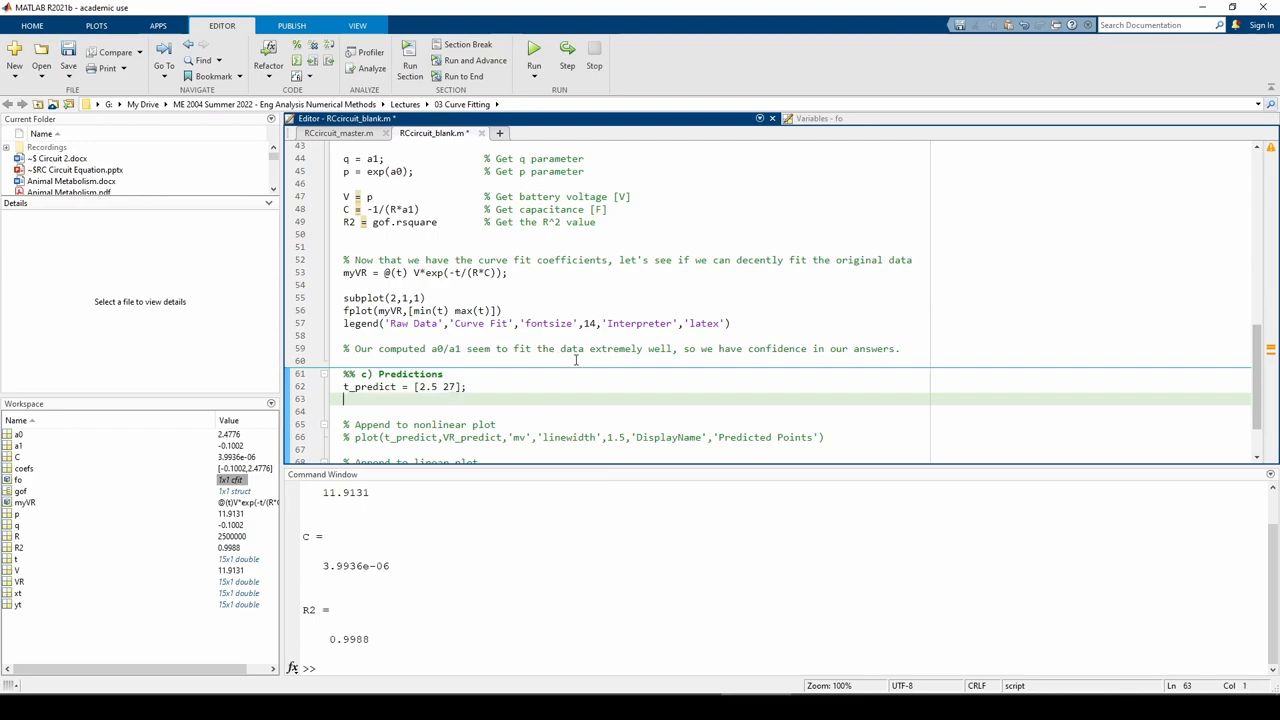
{"action": "type", "text": "VR_predict = myVR(t_predict"}
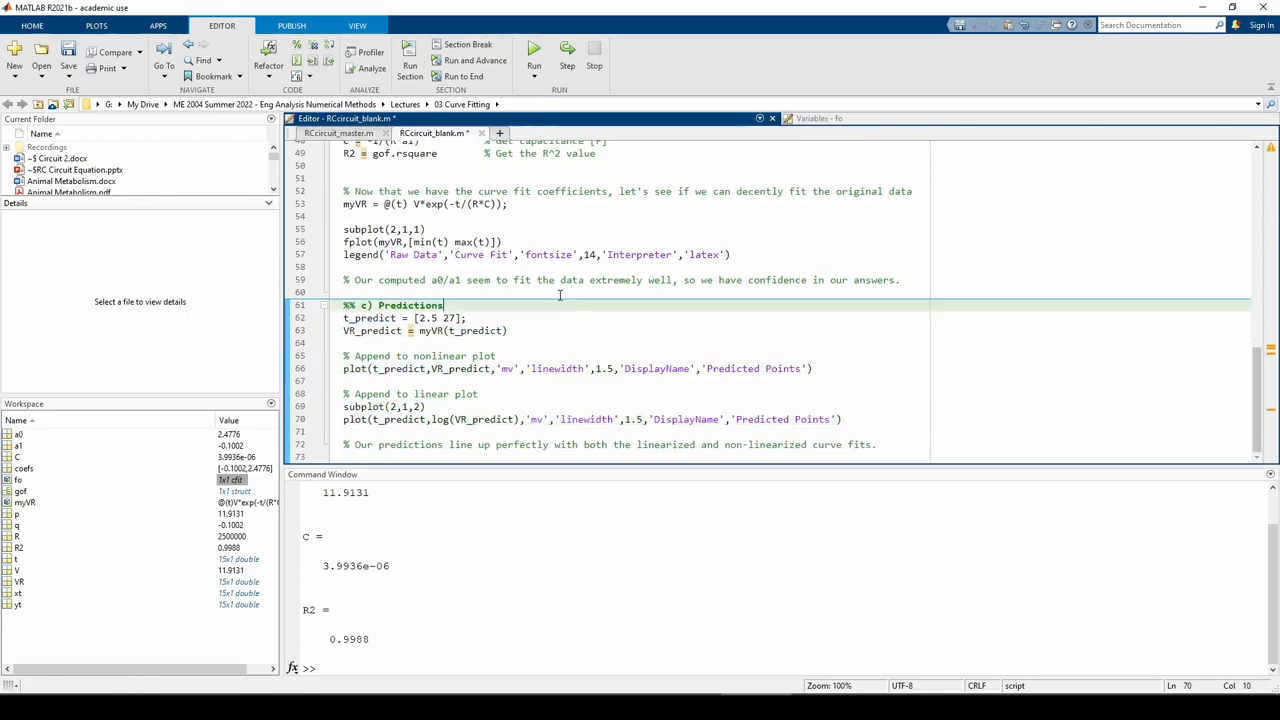
{"action": "left_click", "coordinate": [534, 47]}
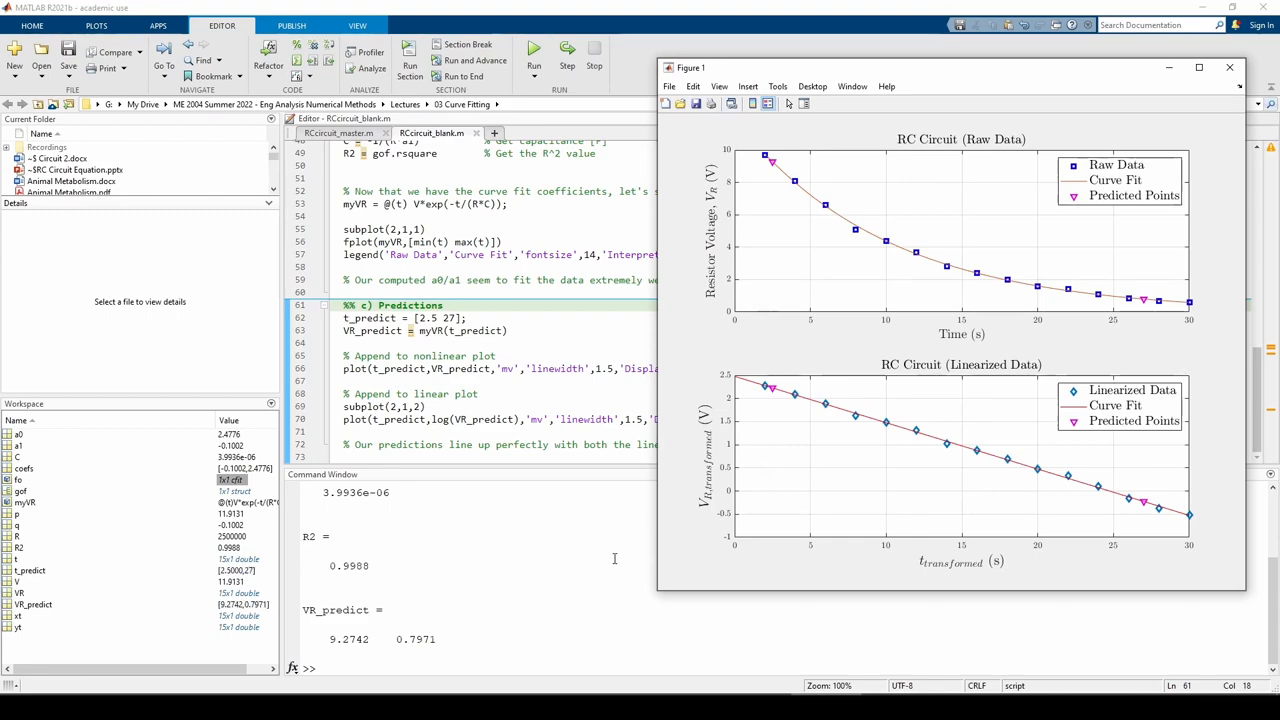
{"action": "mouse_move", "coordinate": [763, 418]}
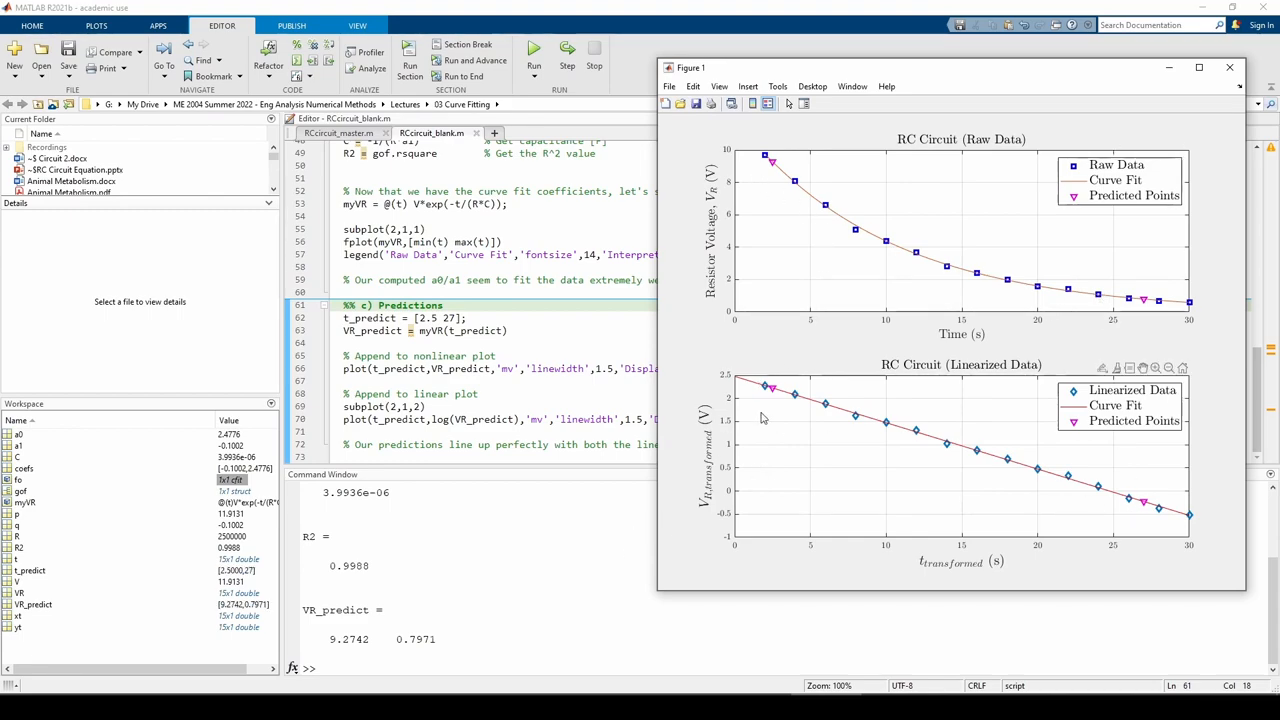
{"action": "mouse_move", "coordinate": [958, 225]}
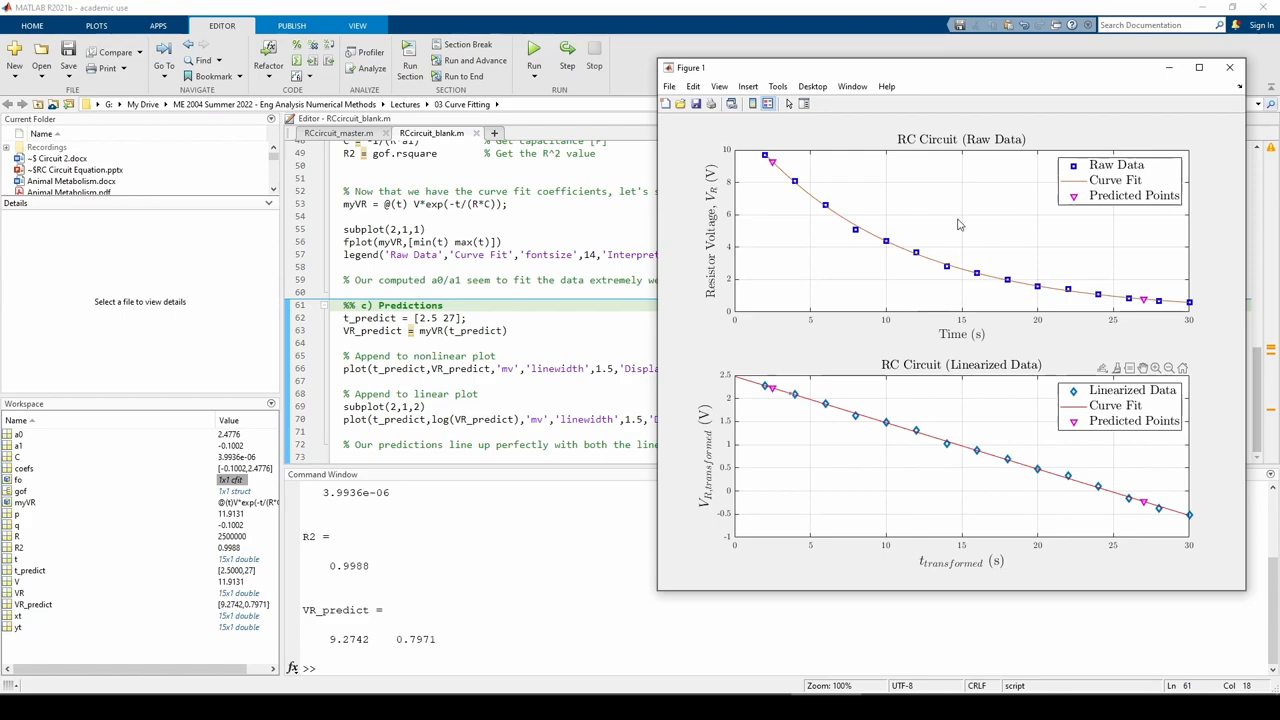
{"action": "mouse_move", "coordinate": [867, 470]}
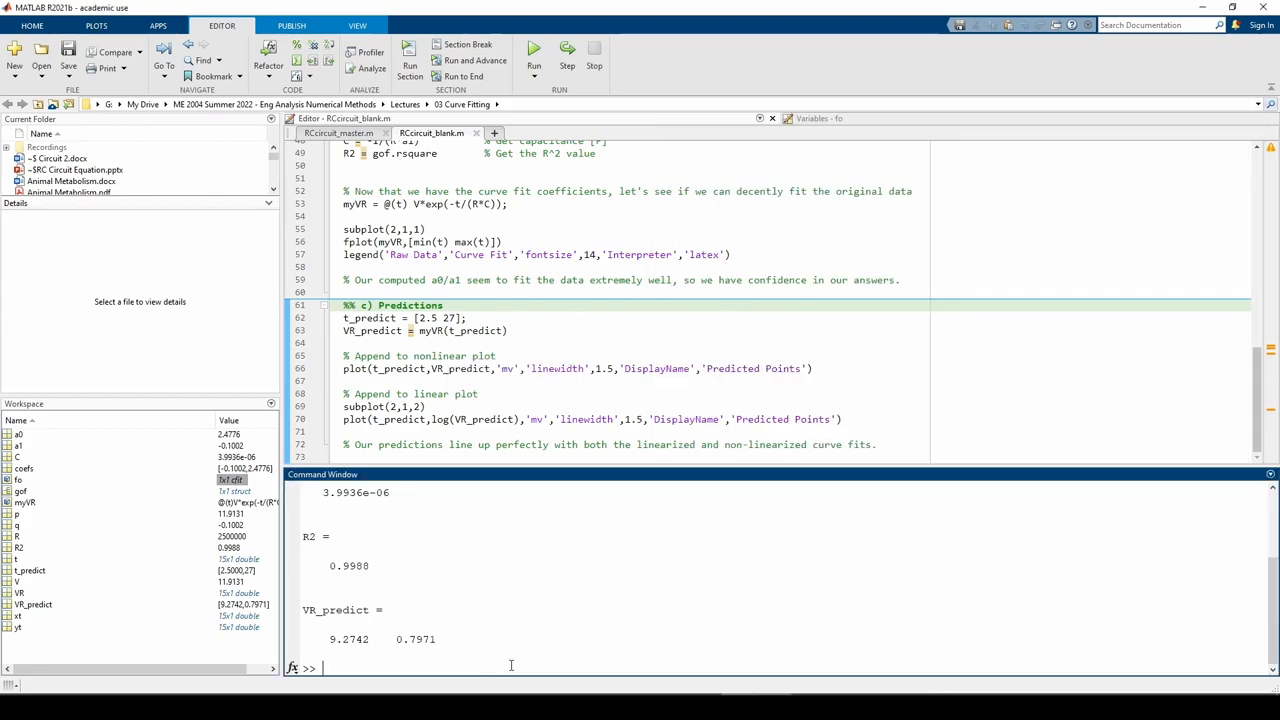
Step: Evaluate VR_predict2 = exp(fo(t_predict)) in the Command Window, confirming 9.2742 and 0.7971
{"action": "type", "text": "VR_predict2"}
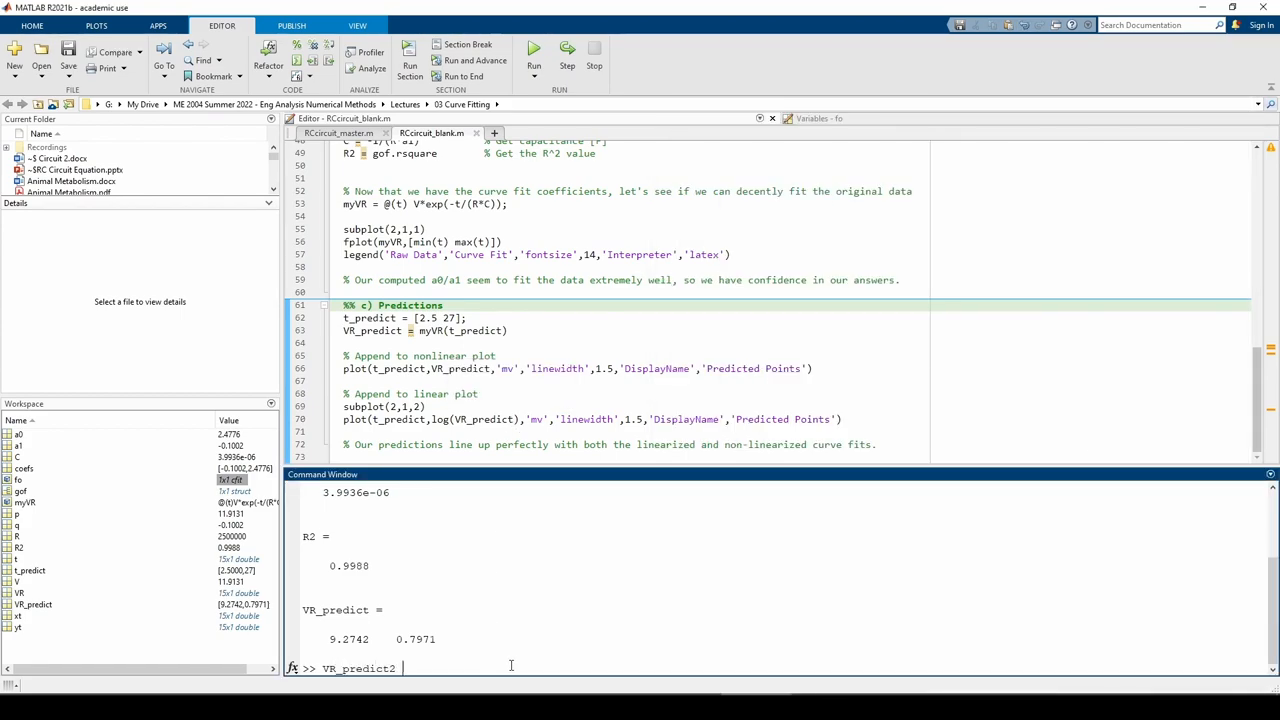
{"action": "type", "text": "="}
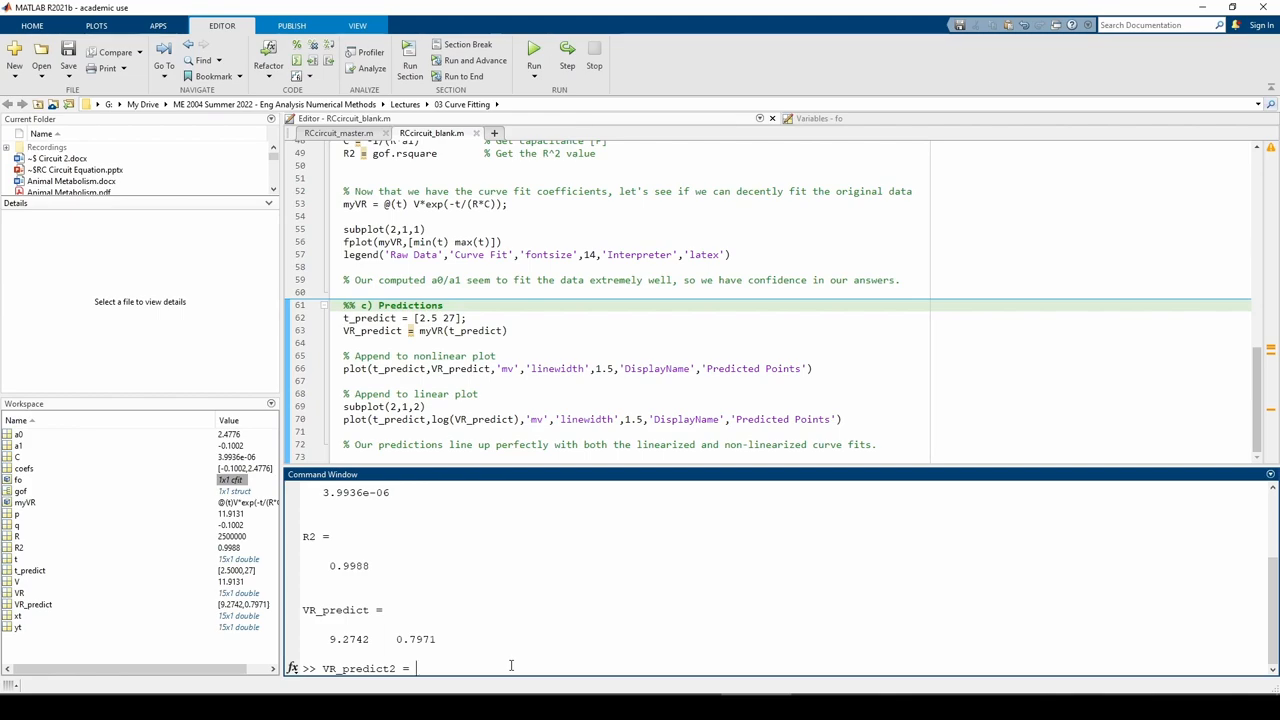
{"action": "type", "text": "exp(fo("}
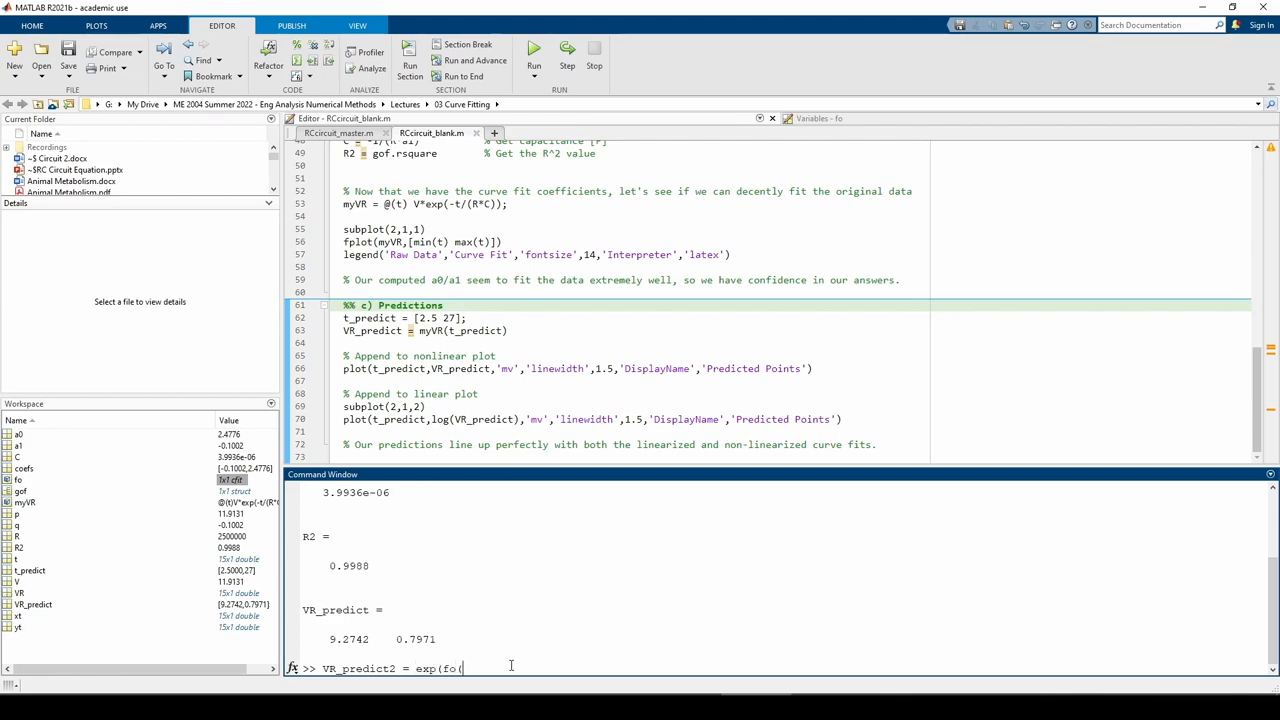
{"action": "type", "text": "t_predict"}
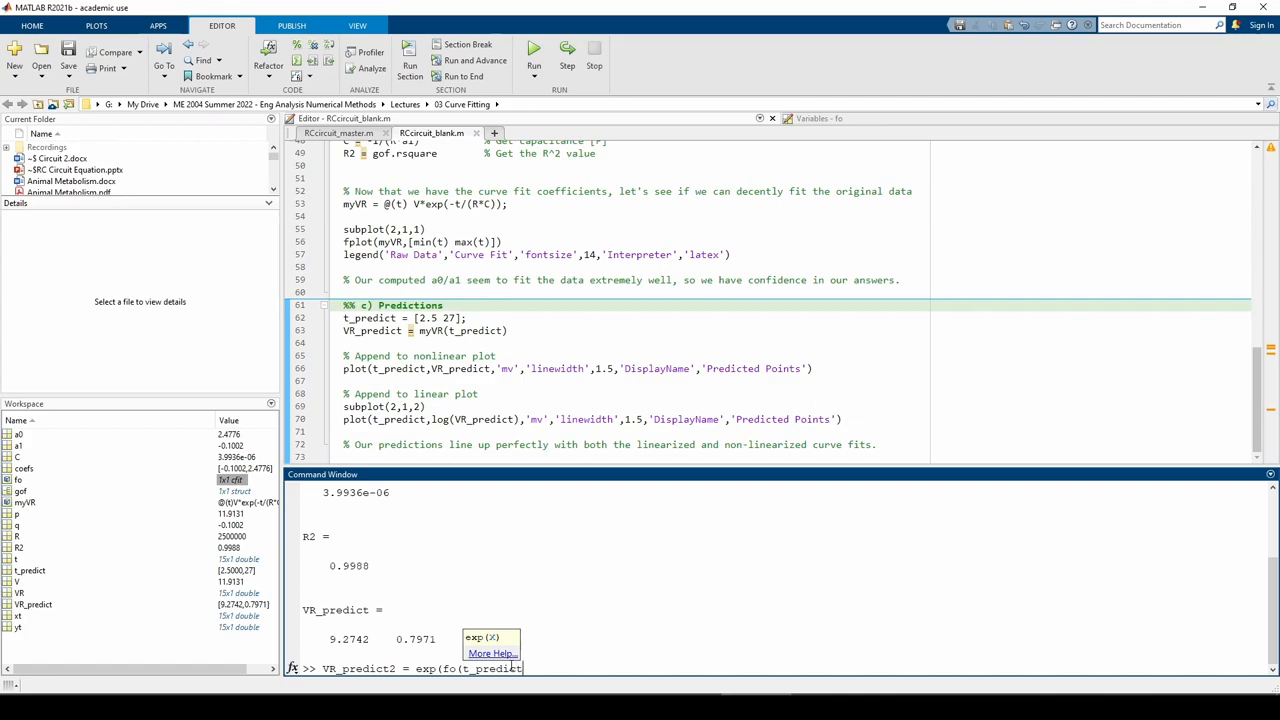
{"action": "key", "text": "enter"}
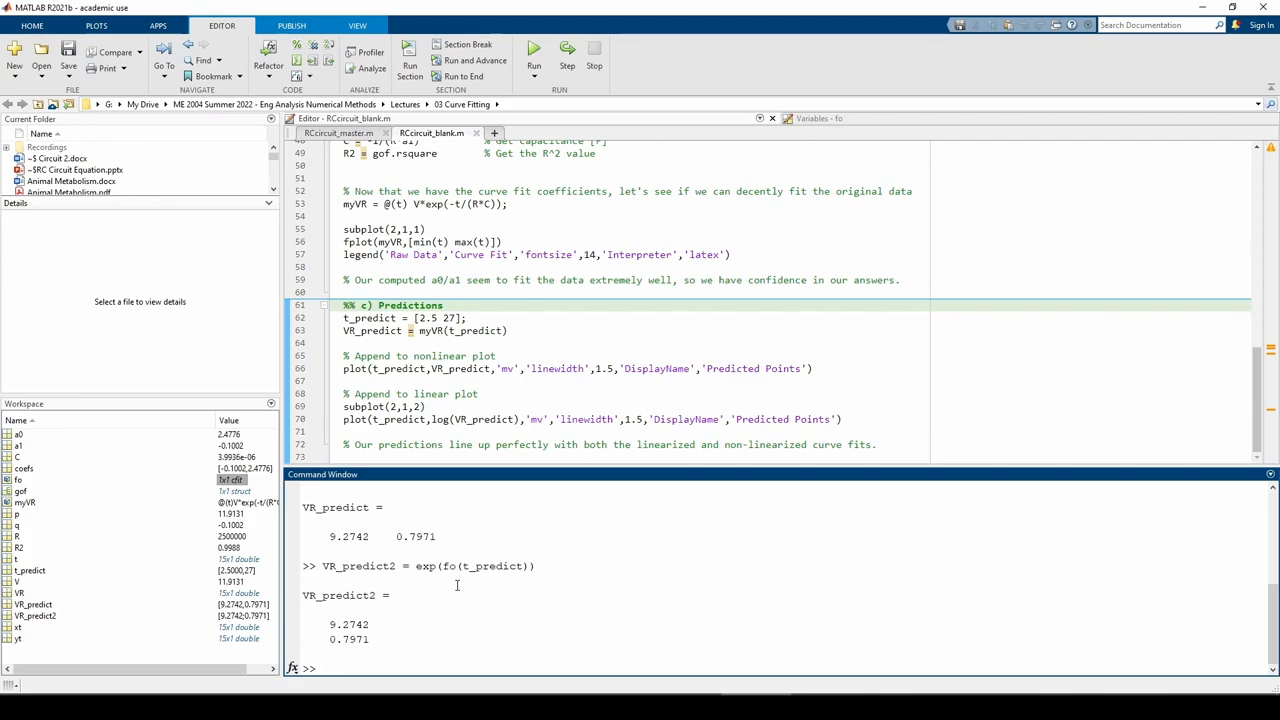
{"action": "left_click", "coordinate": [320, 668]}
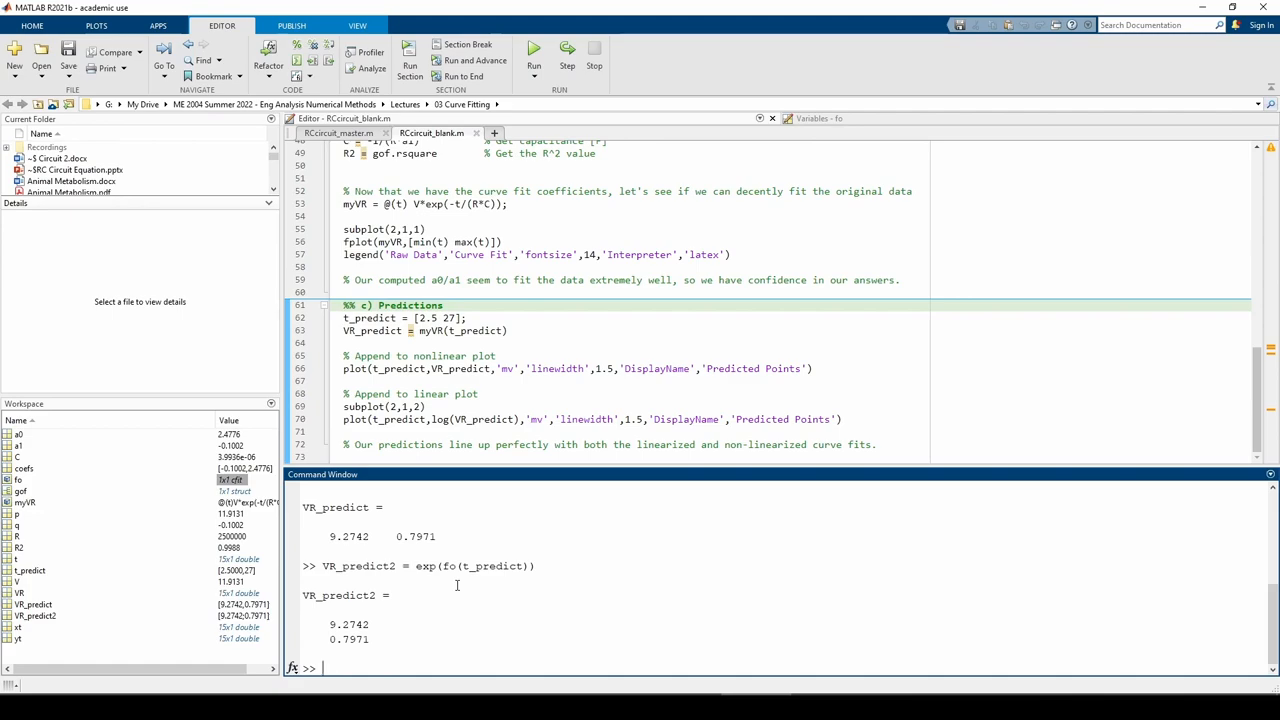